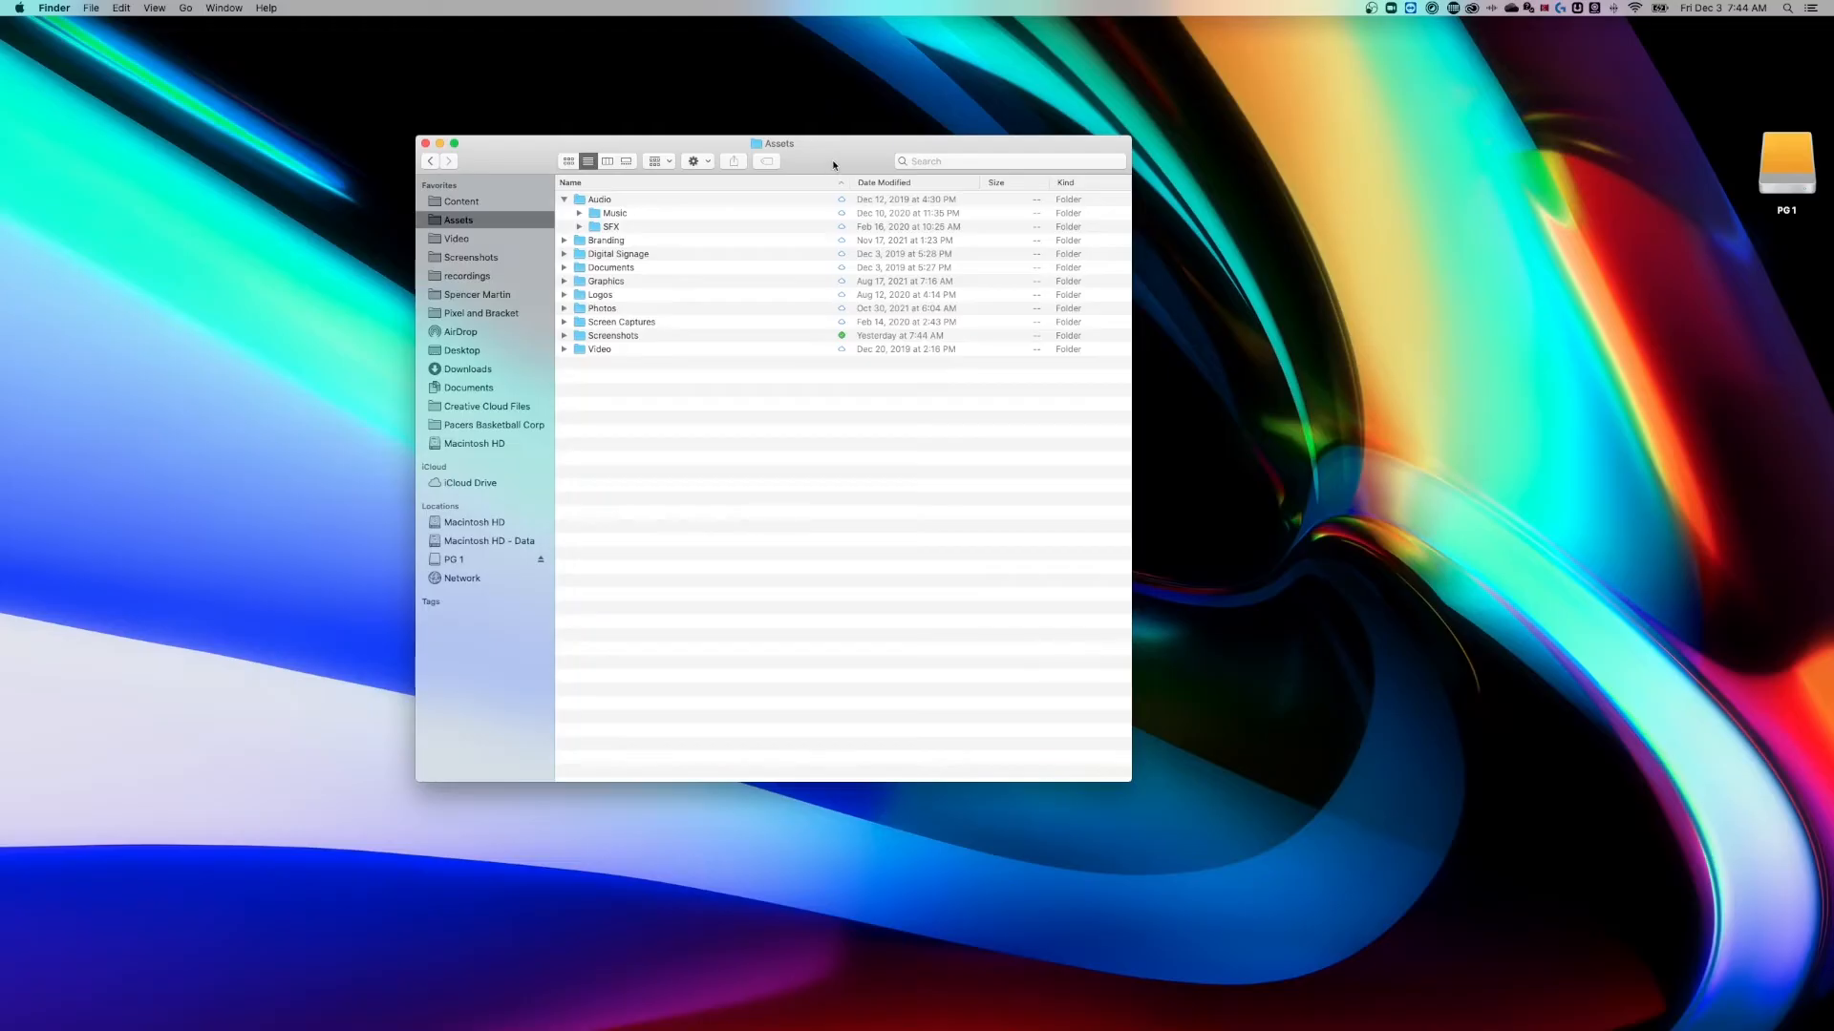
mouse_move(890, 378)
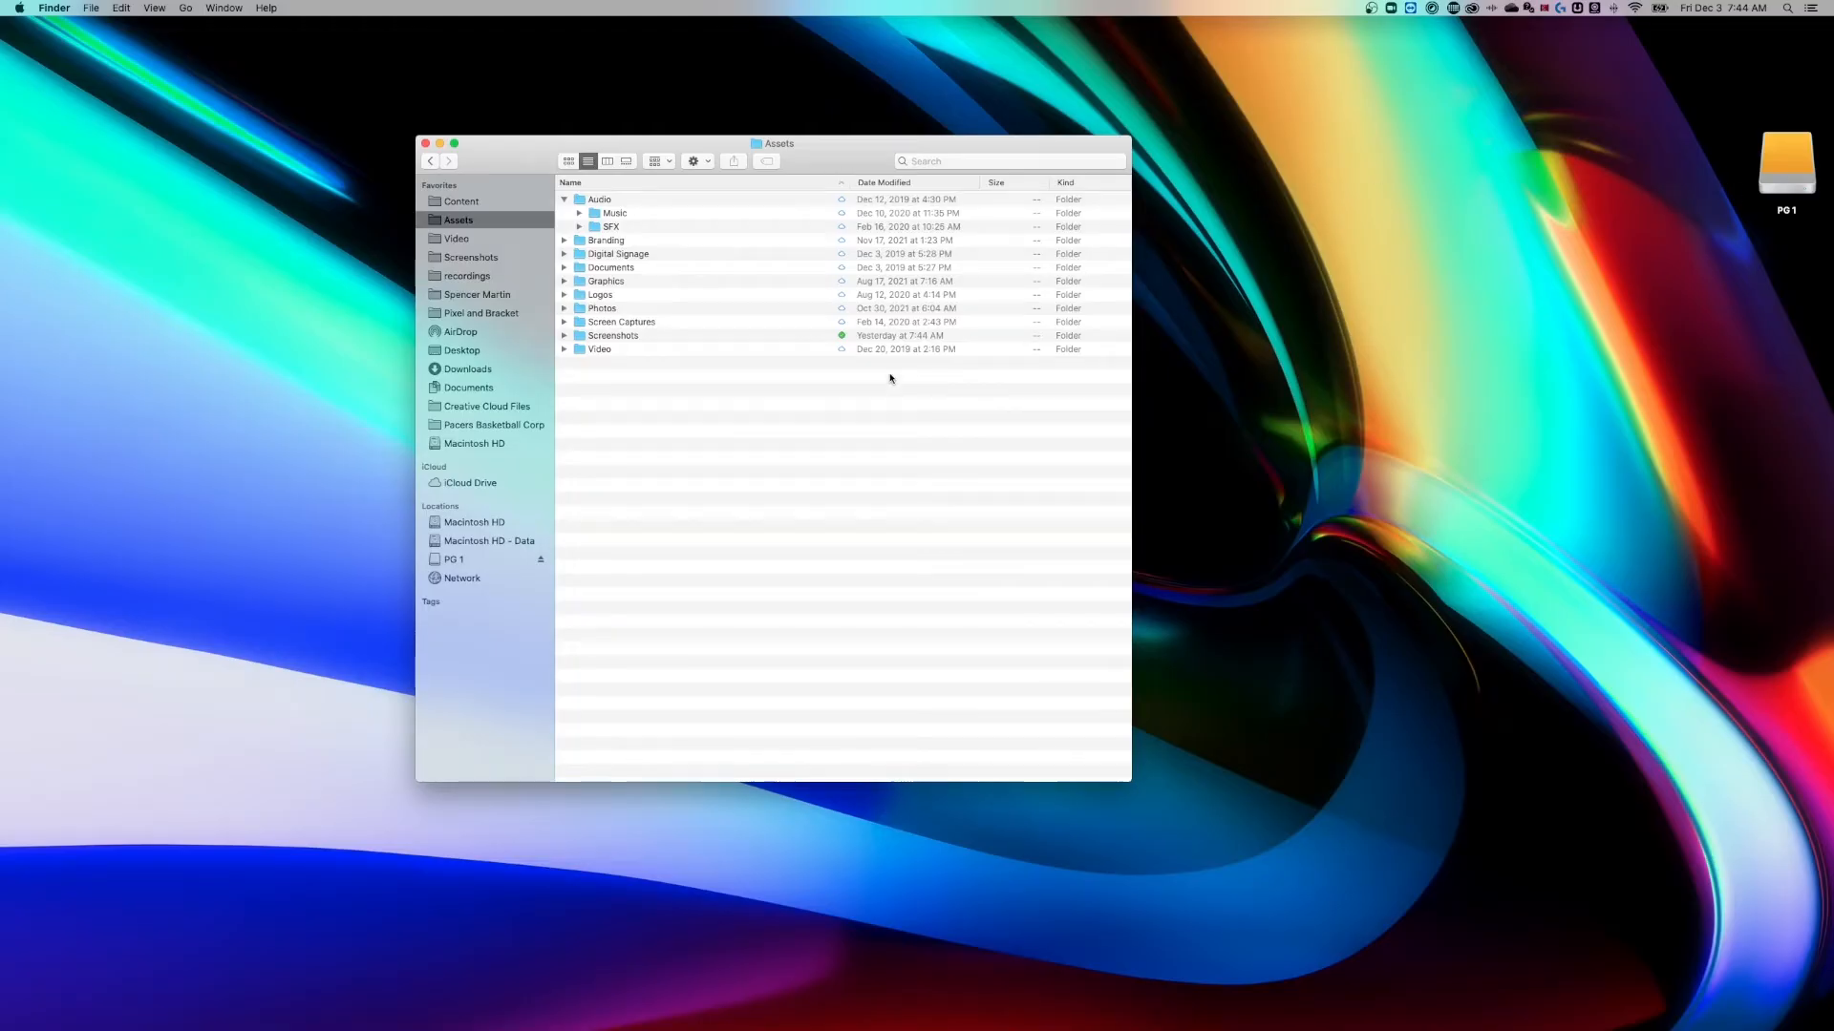
mouse_move(451, 1007)
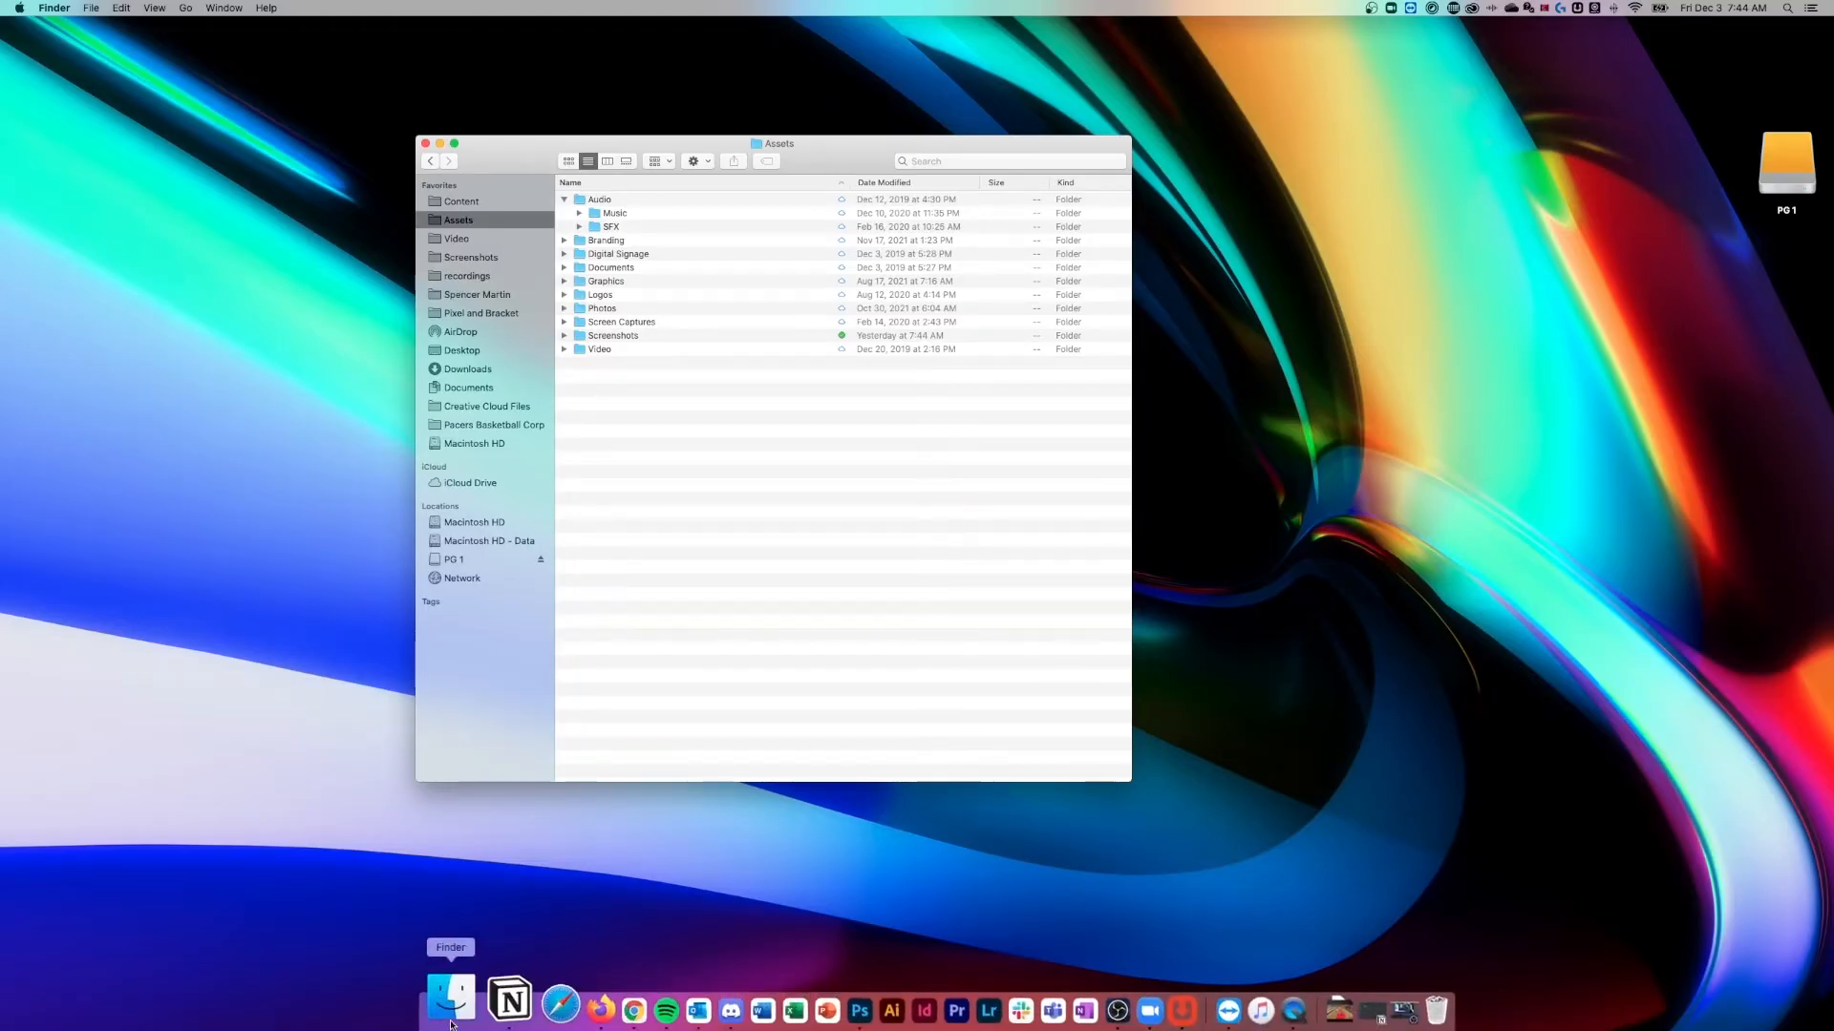
mouse_move(707, 532)
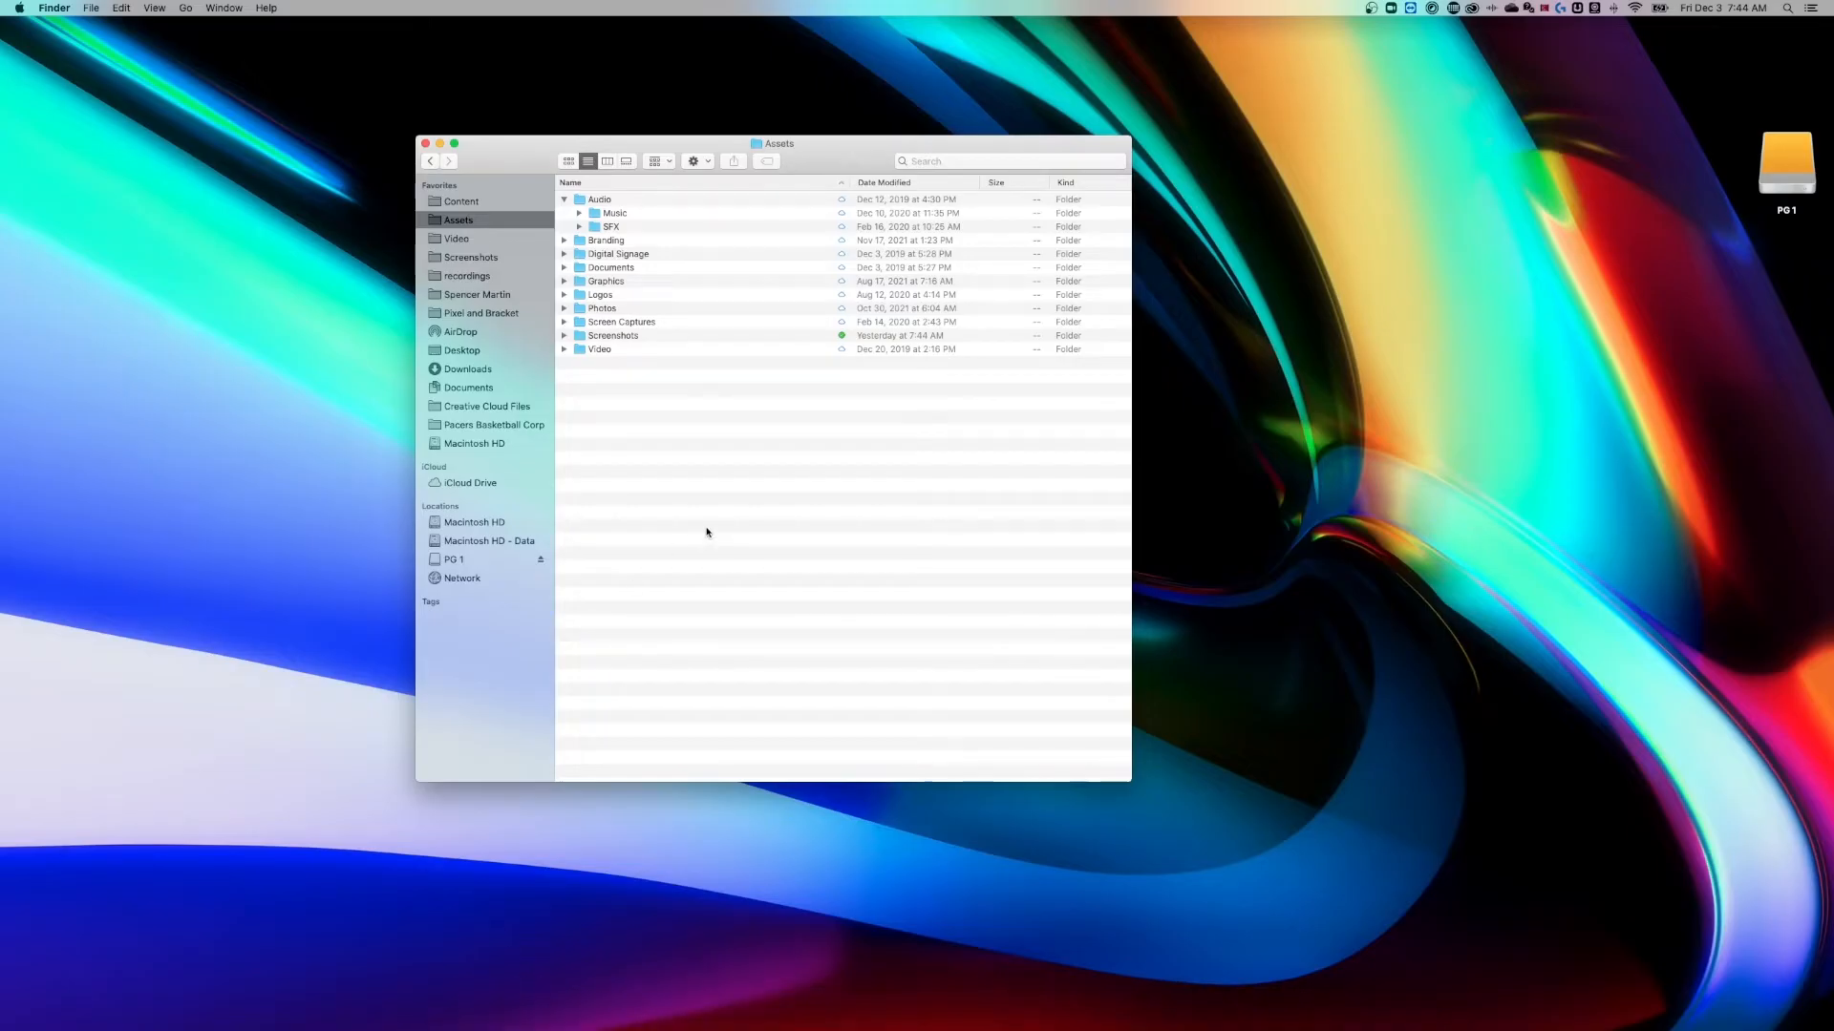
mouse_move(644, 311)
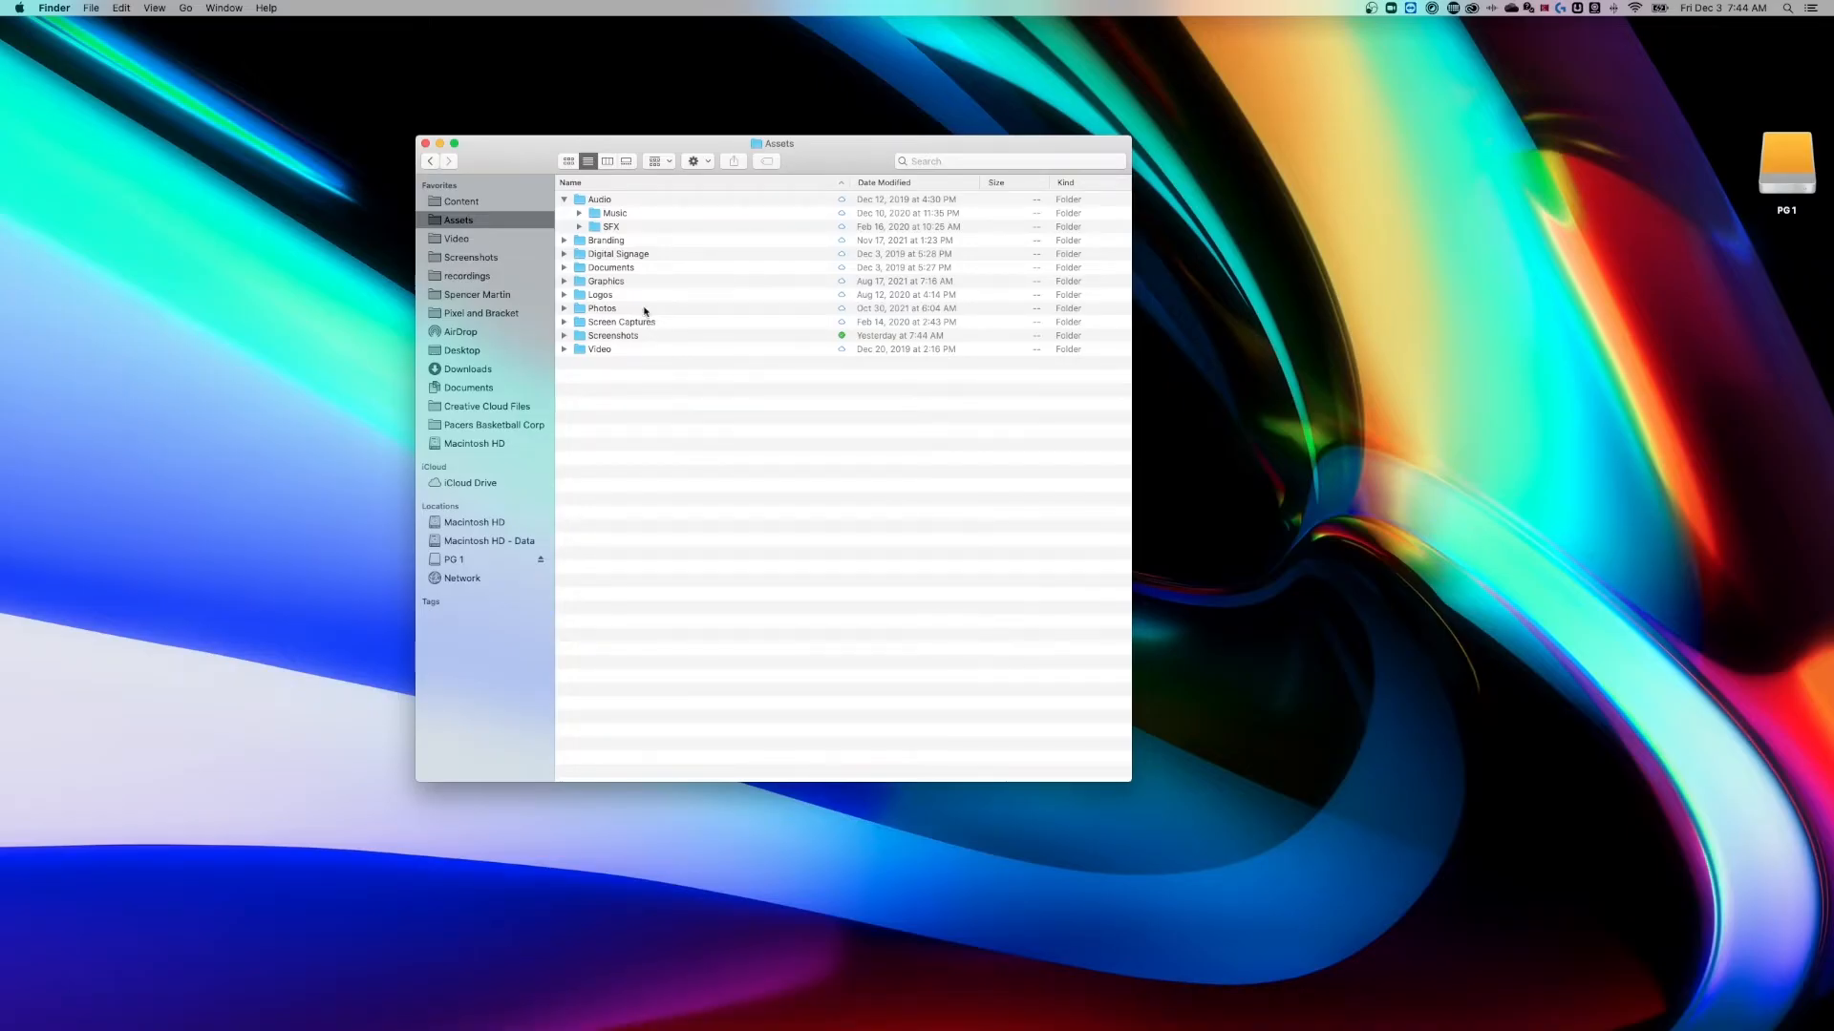
mouse_move(623, 242)
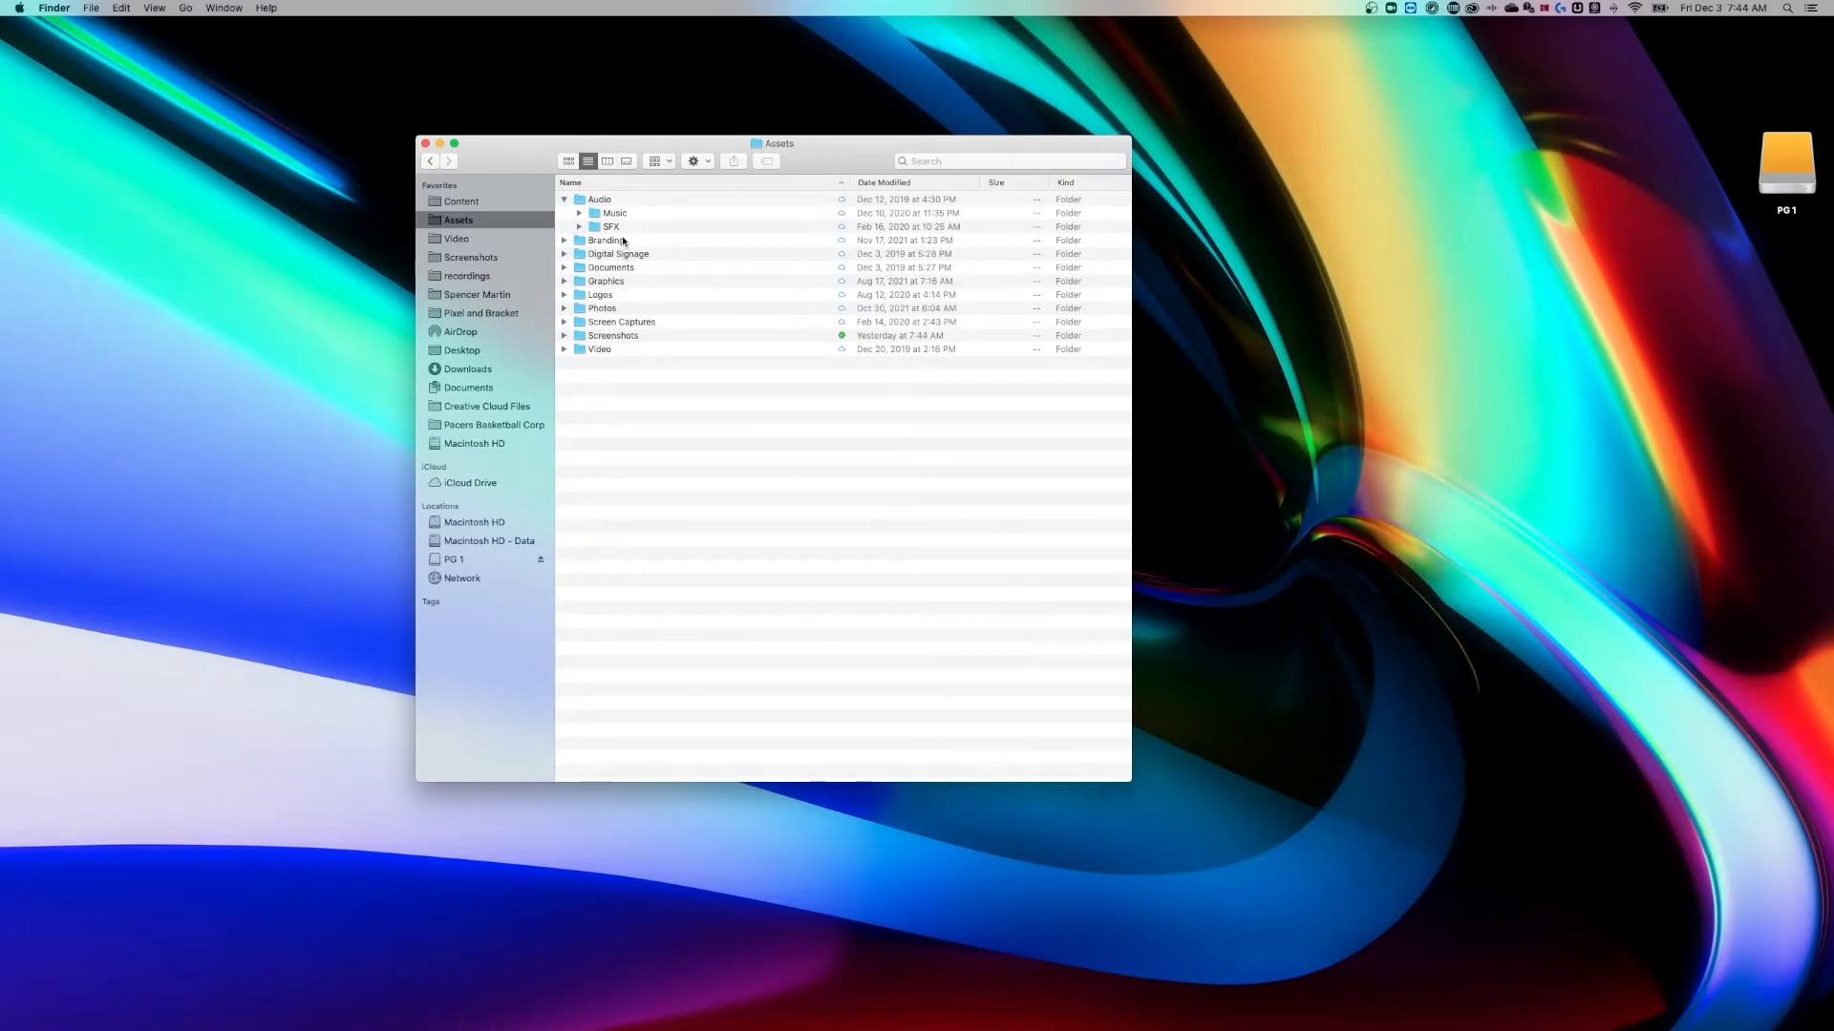
Select the Audio folder, then expand Graphics inline to reveal its STATIC MOTION subfolders.
left_click(597, 198)
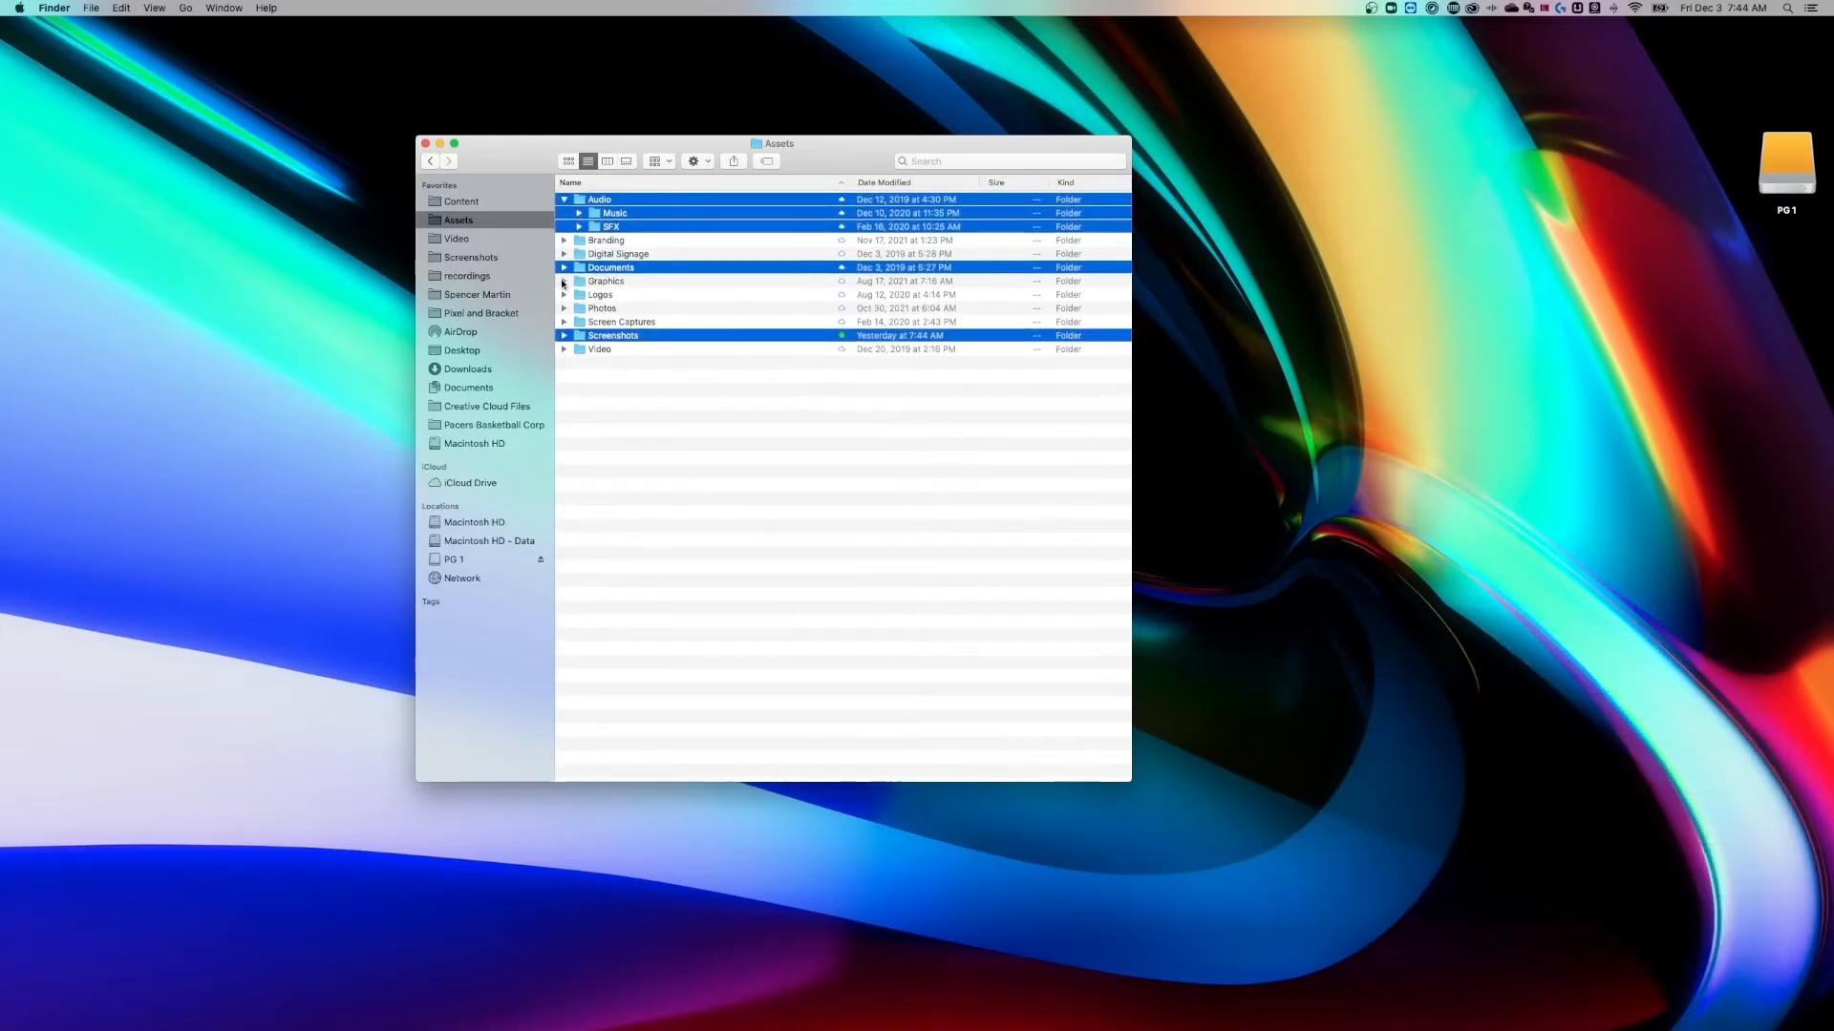
left_click(564, 280)
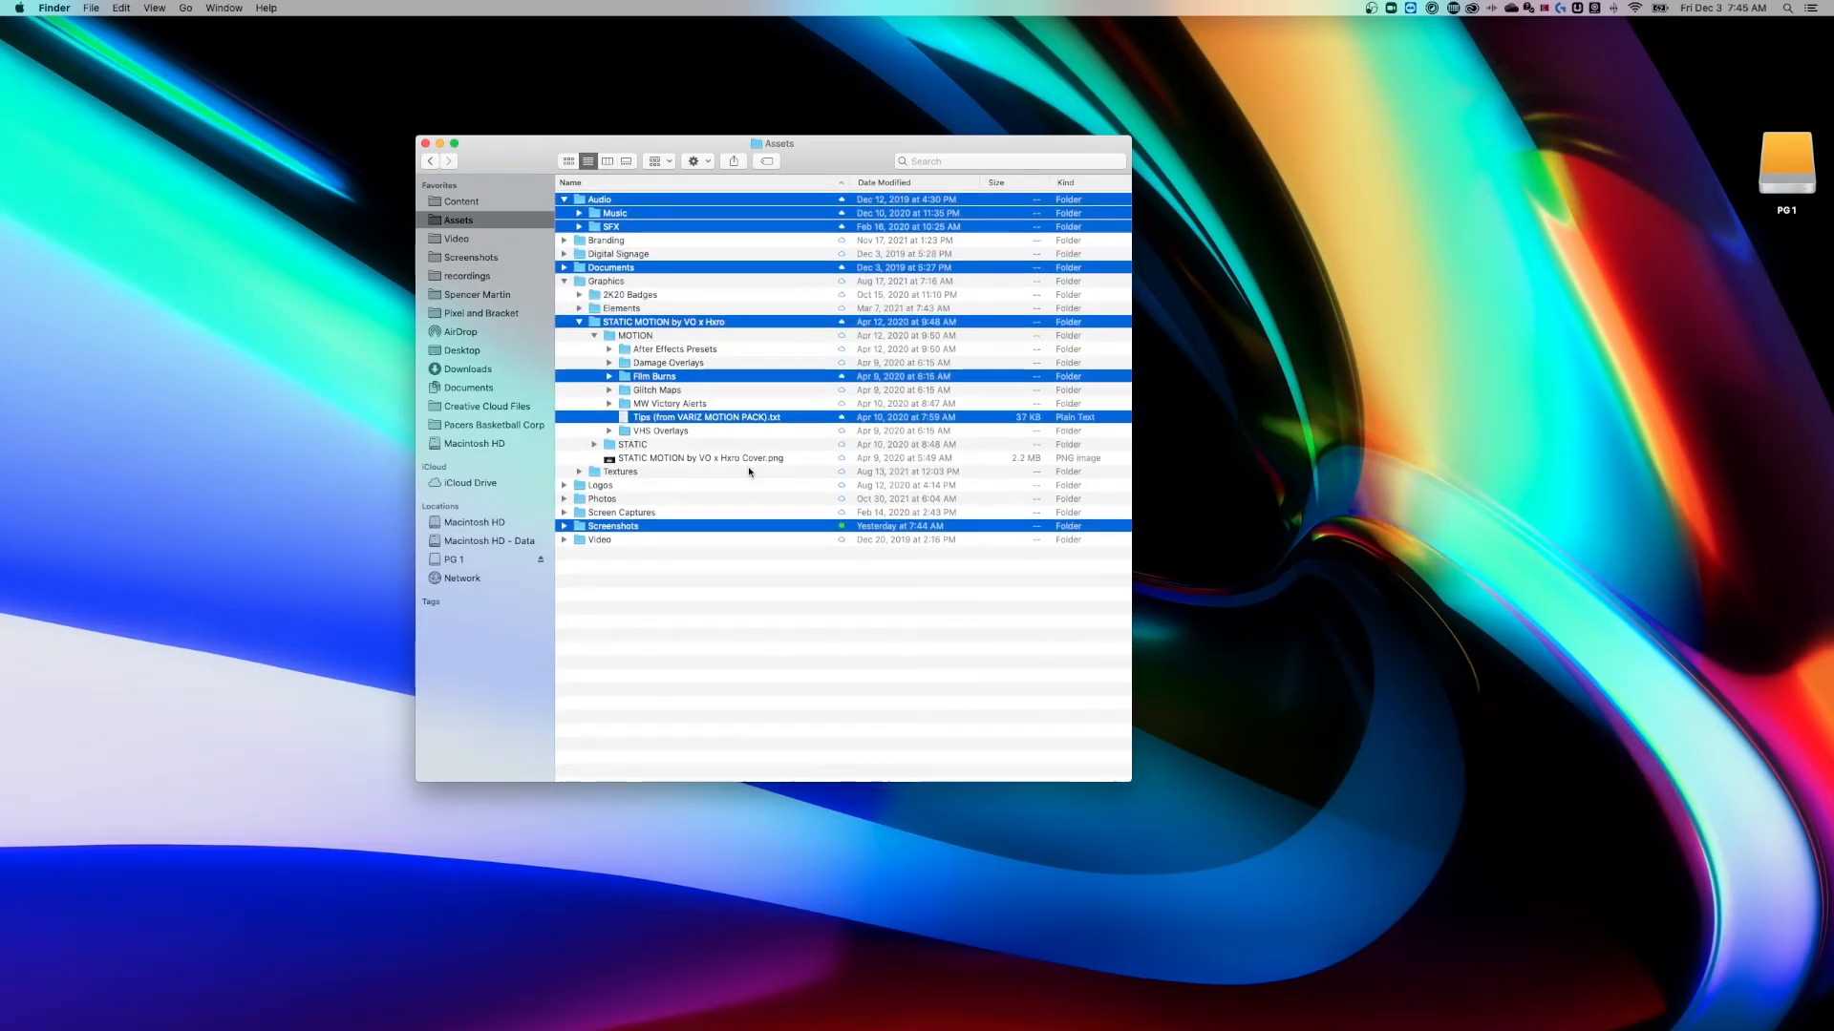
mouse_move(821, 266)
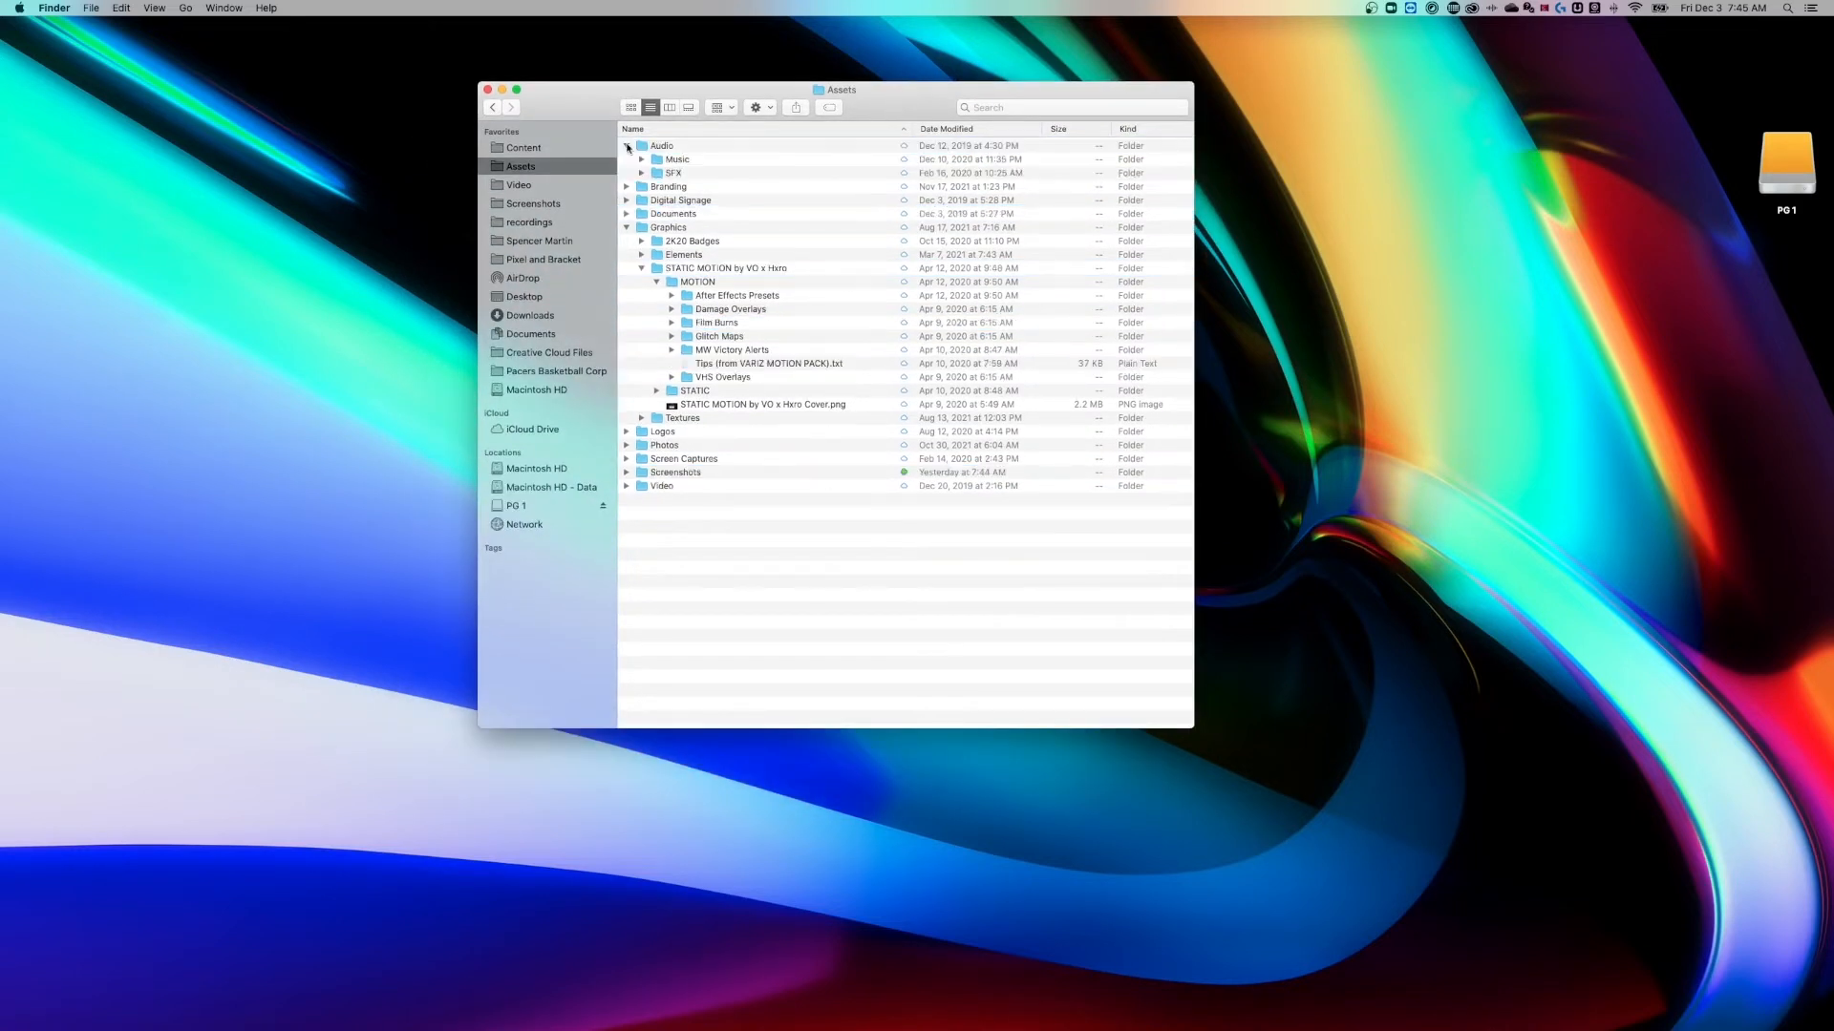
Expand Audio, Music and musicbed so the Cinematic tracks show inline in the list.
left_click(626, 145)
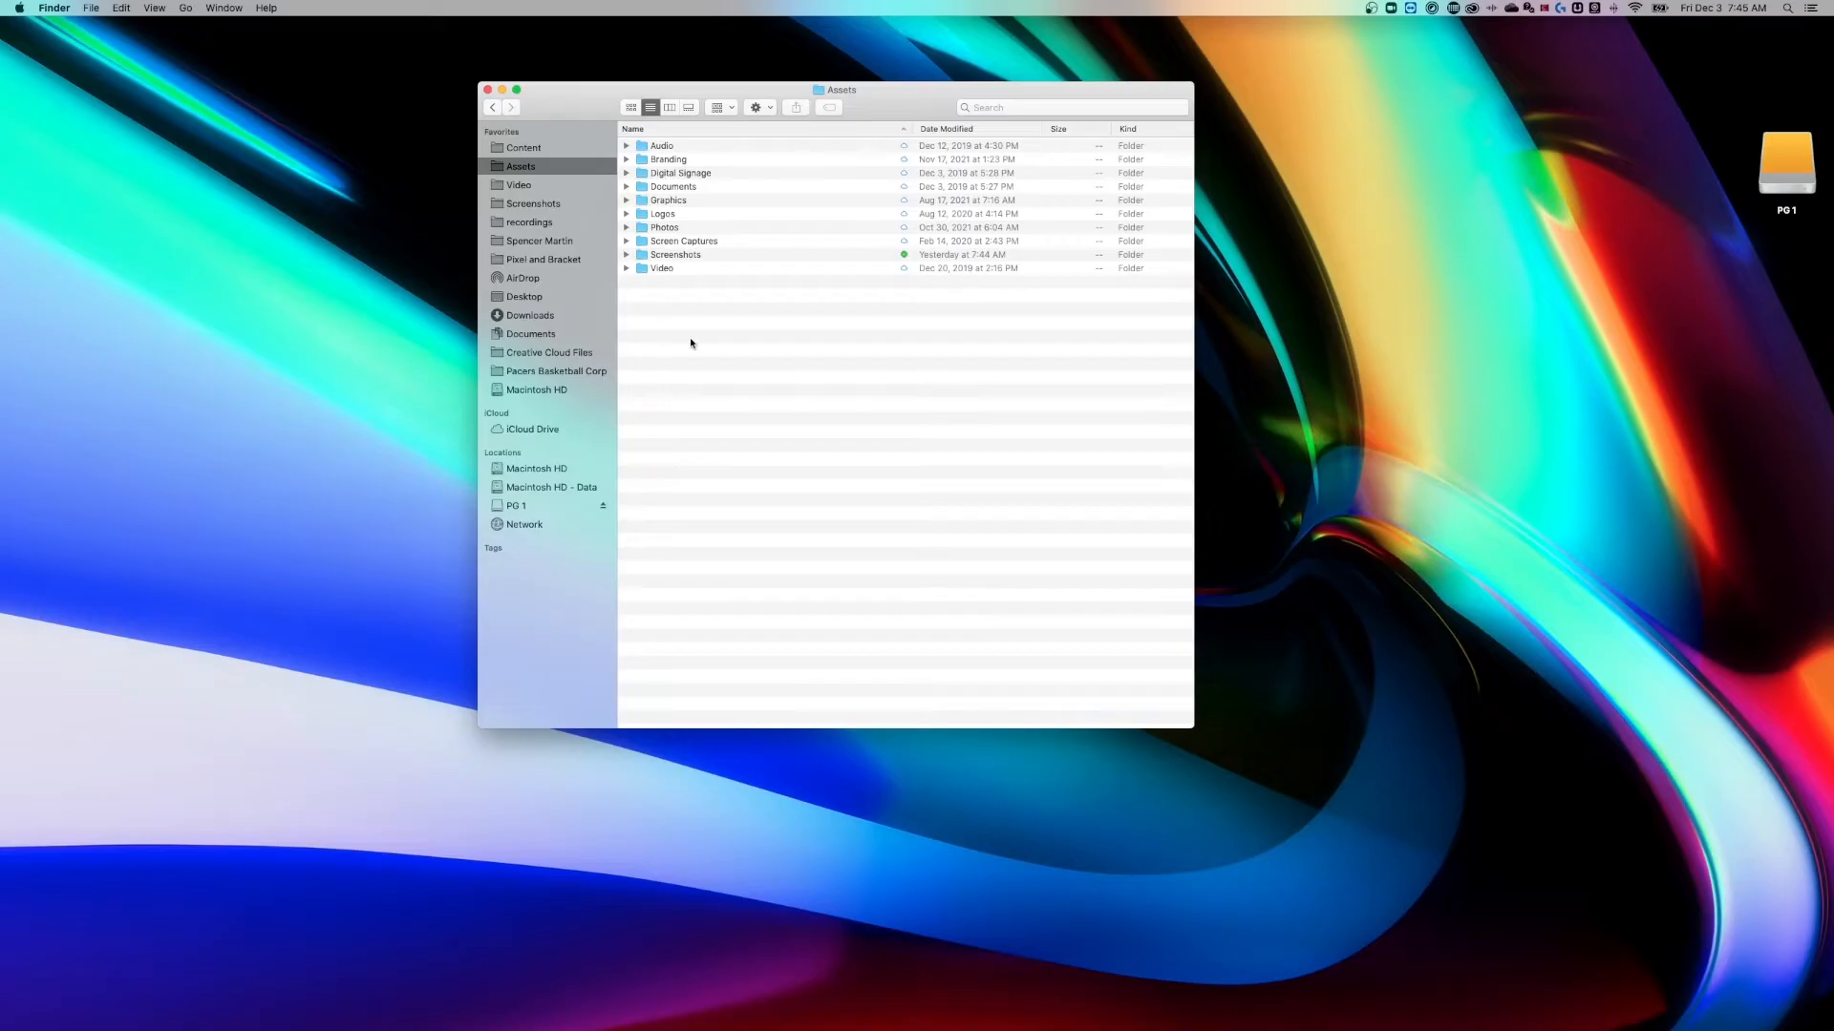
left_click(626, 145)
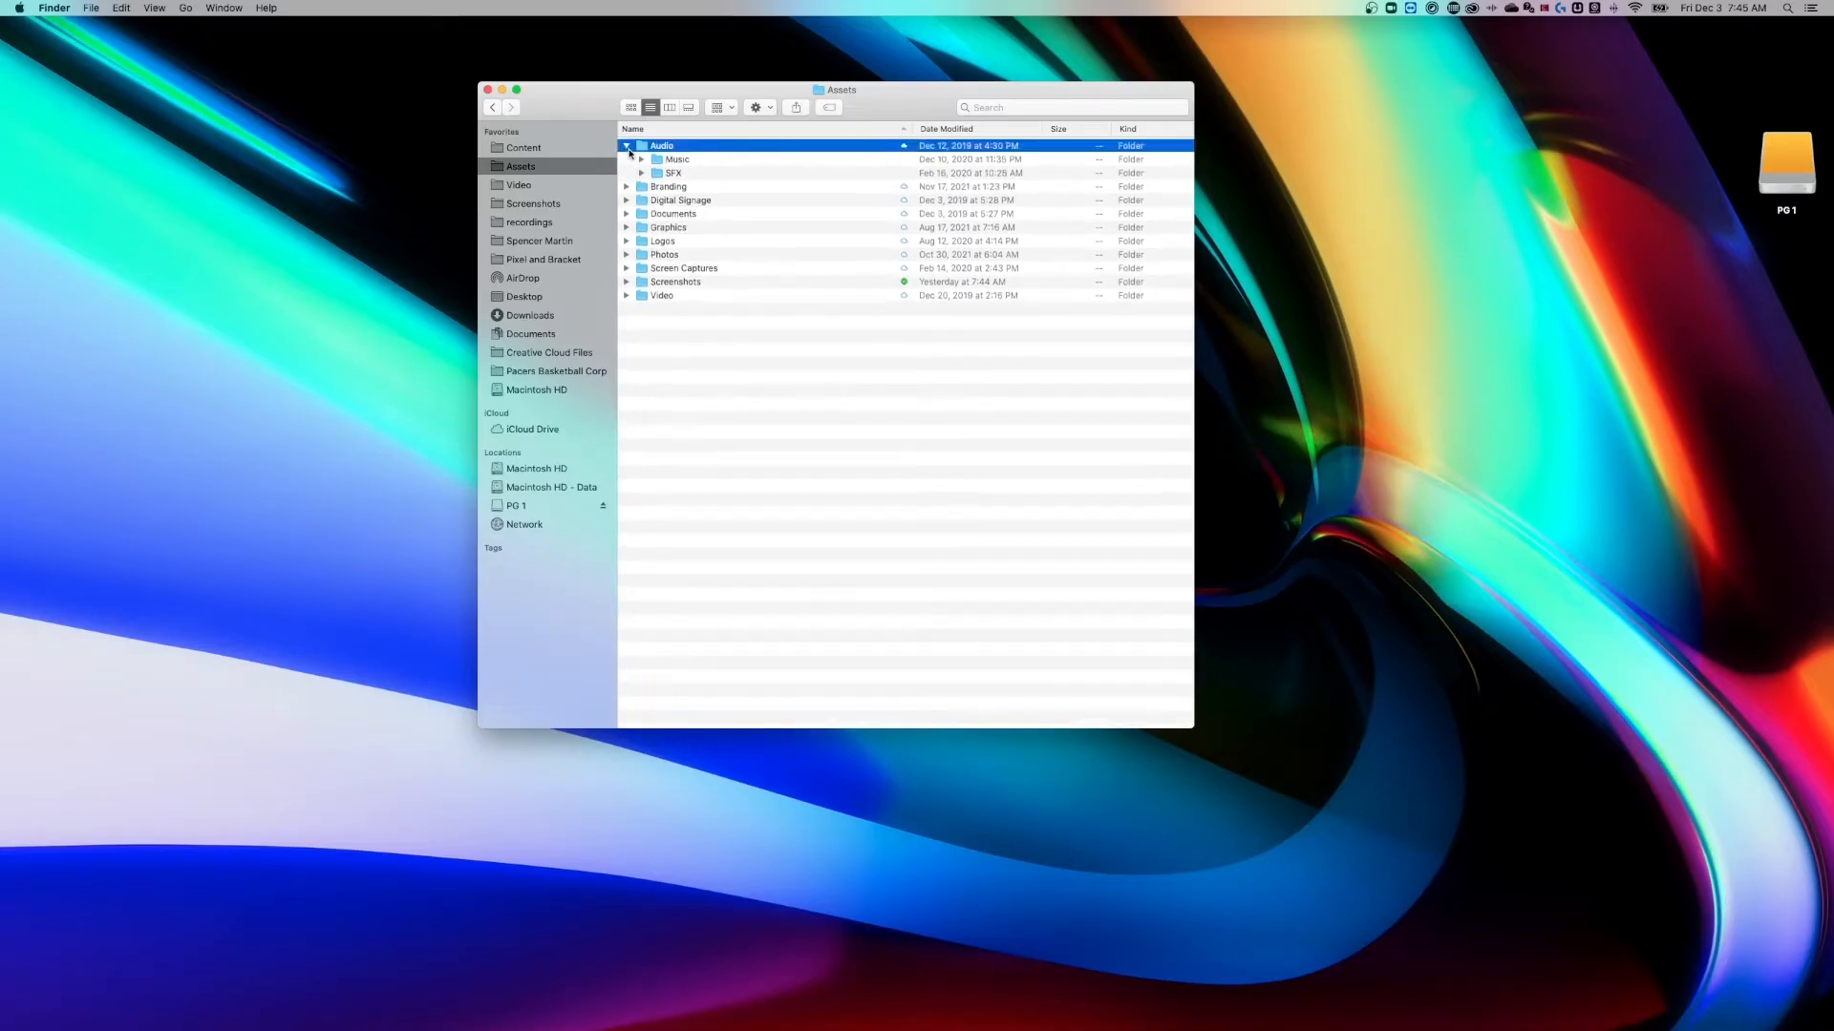
left_click(641, 158)
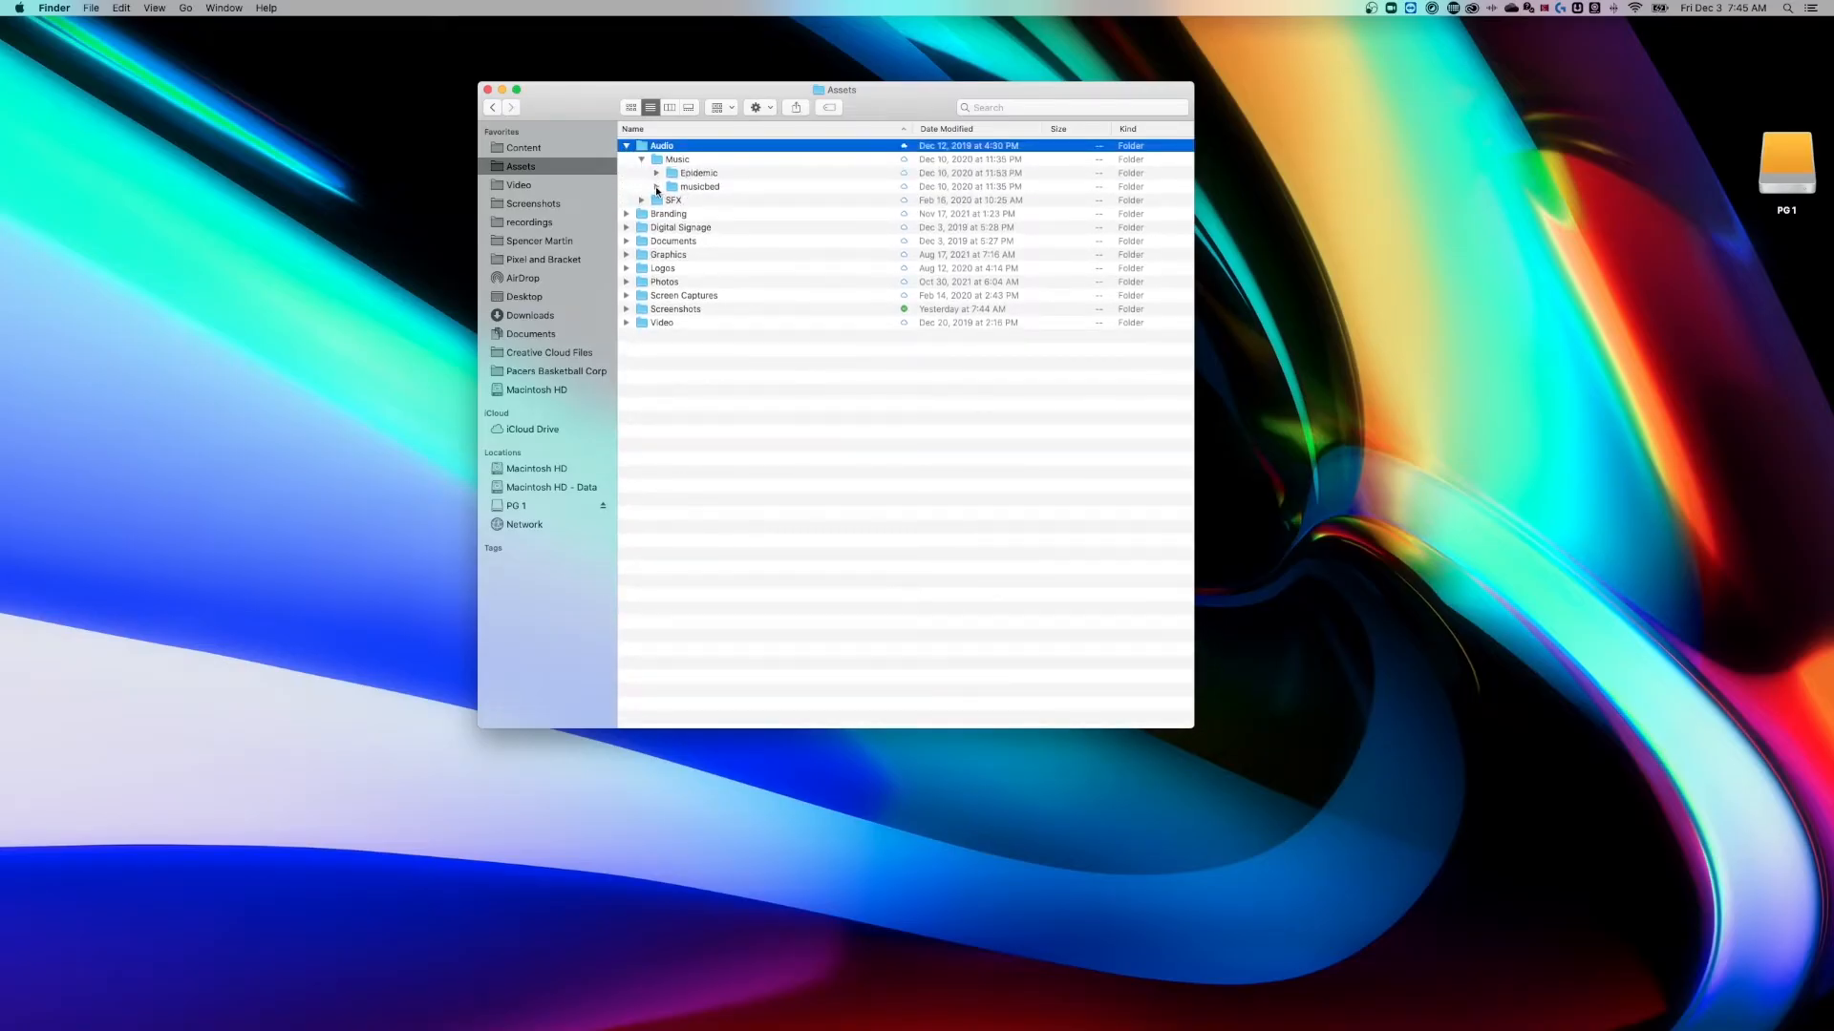
left_click(655, 185)
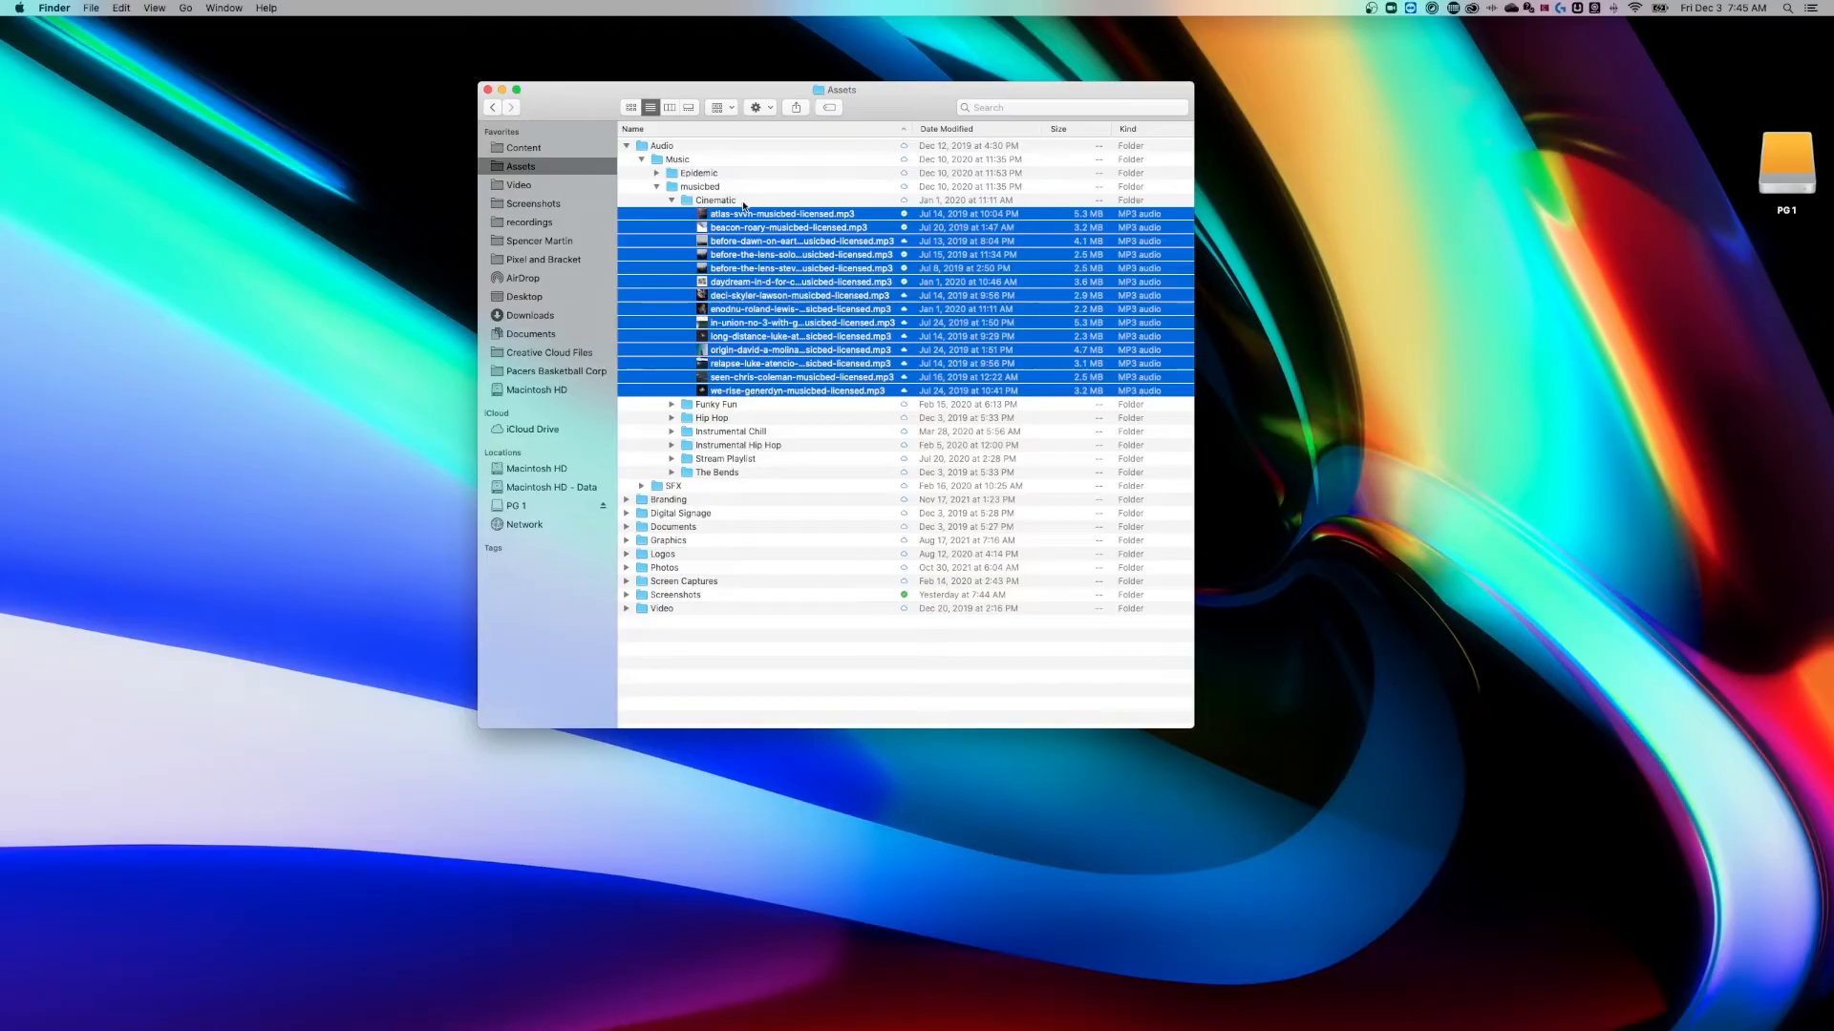
Select the Cinematic MP3s from the first track down to origin-david, dropping one track from the range.
left_click(800, 214)
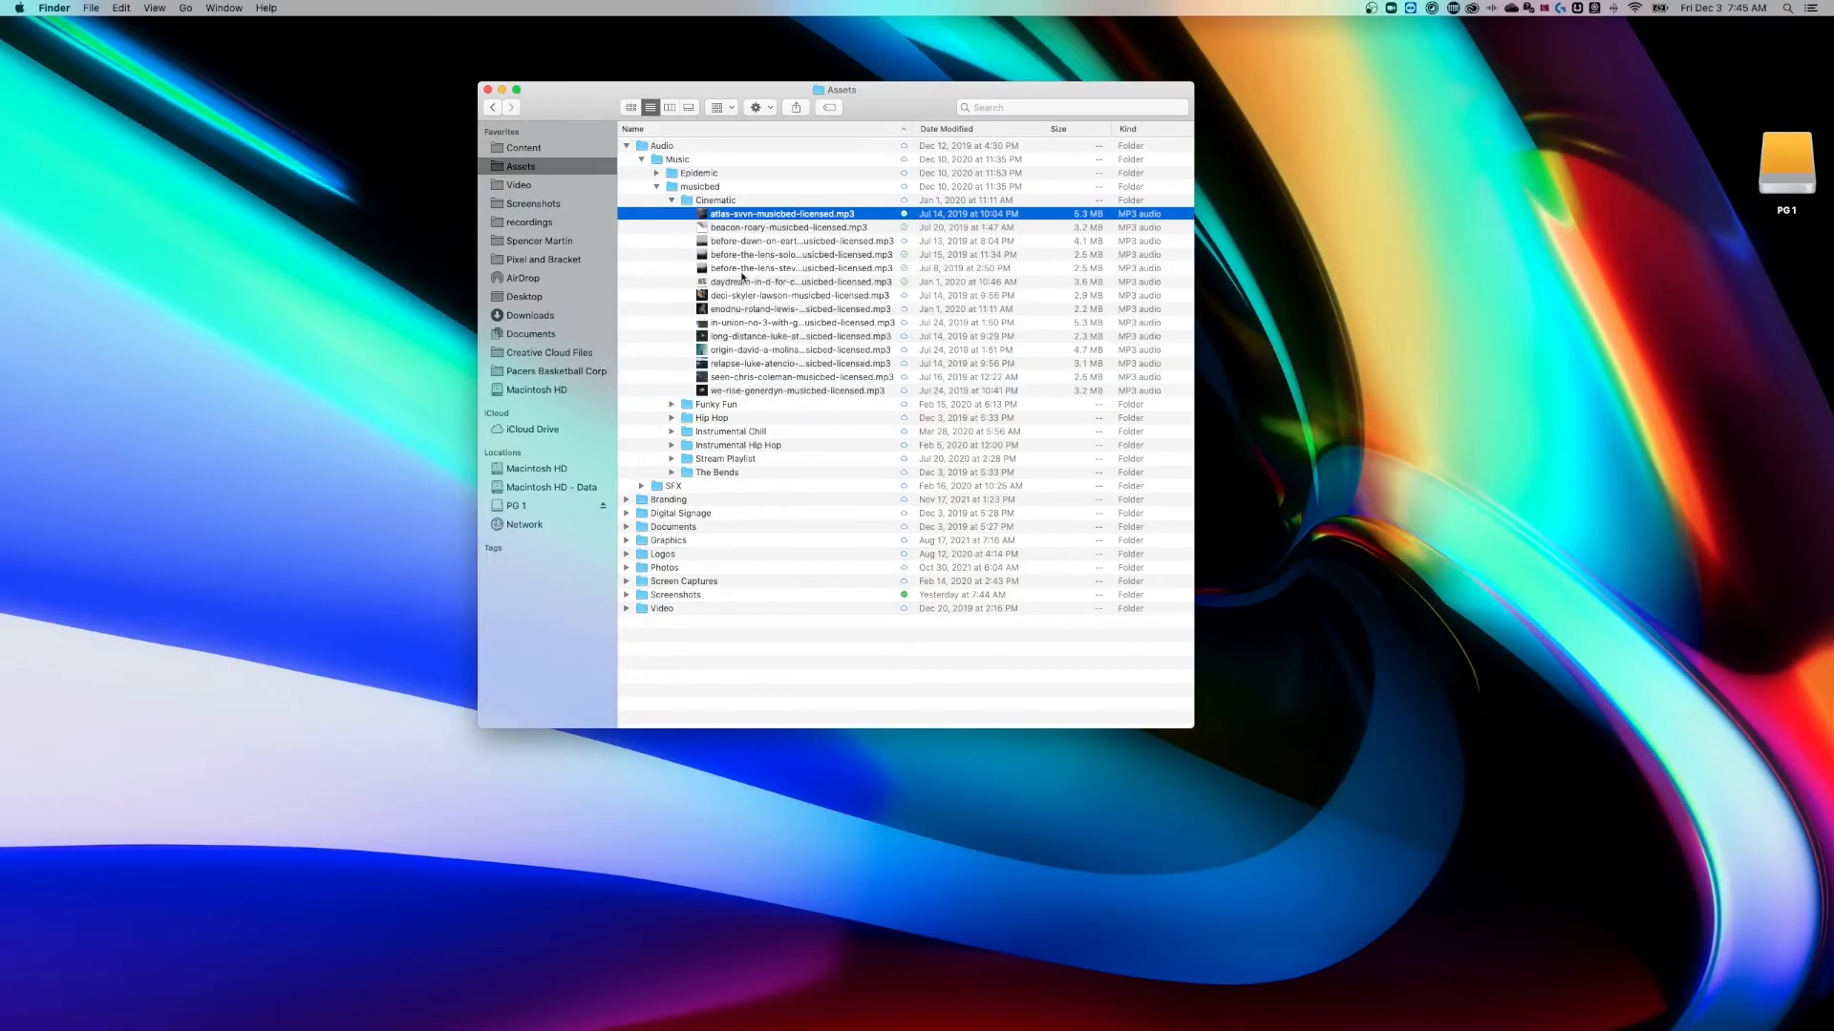
left_click(802, 321)
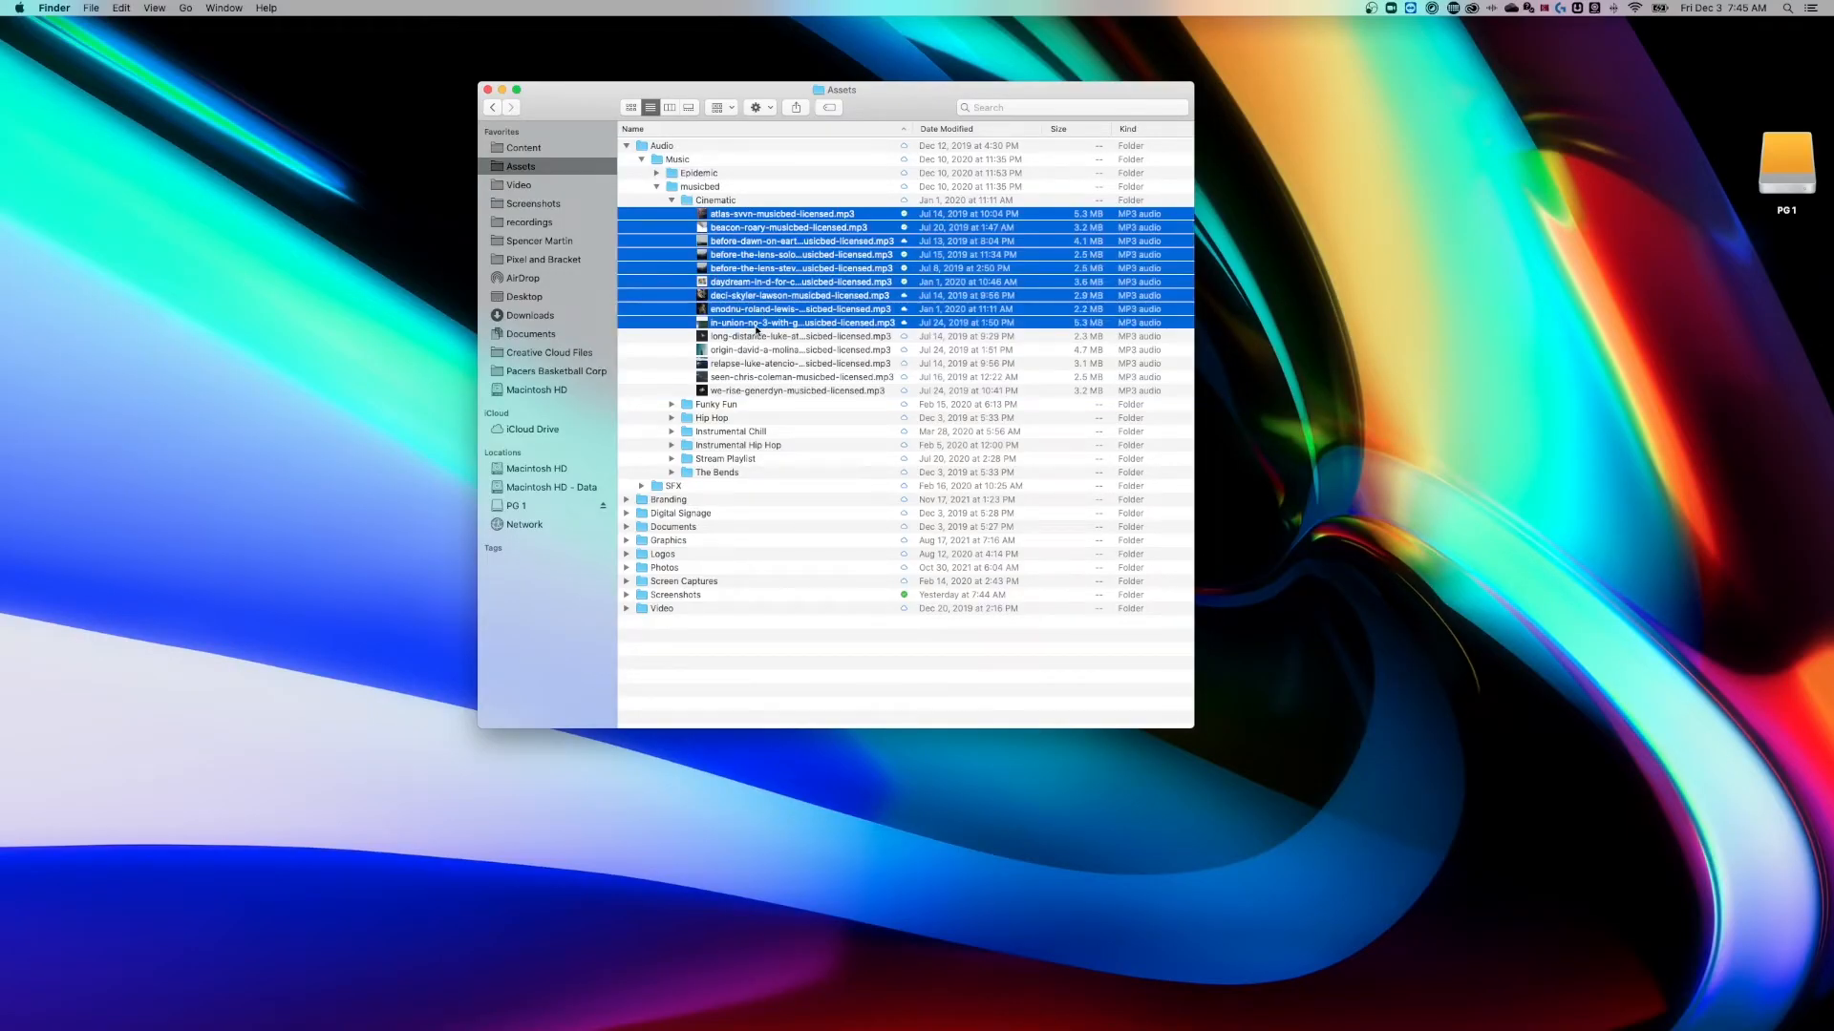
mouse_move(743, 384)
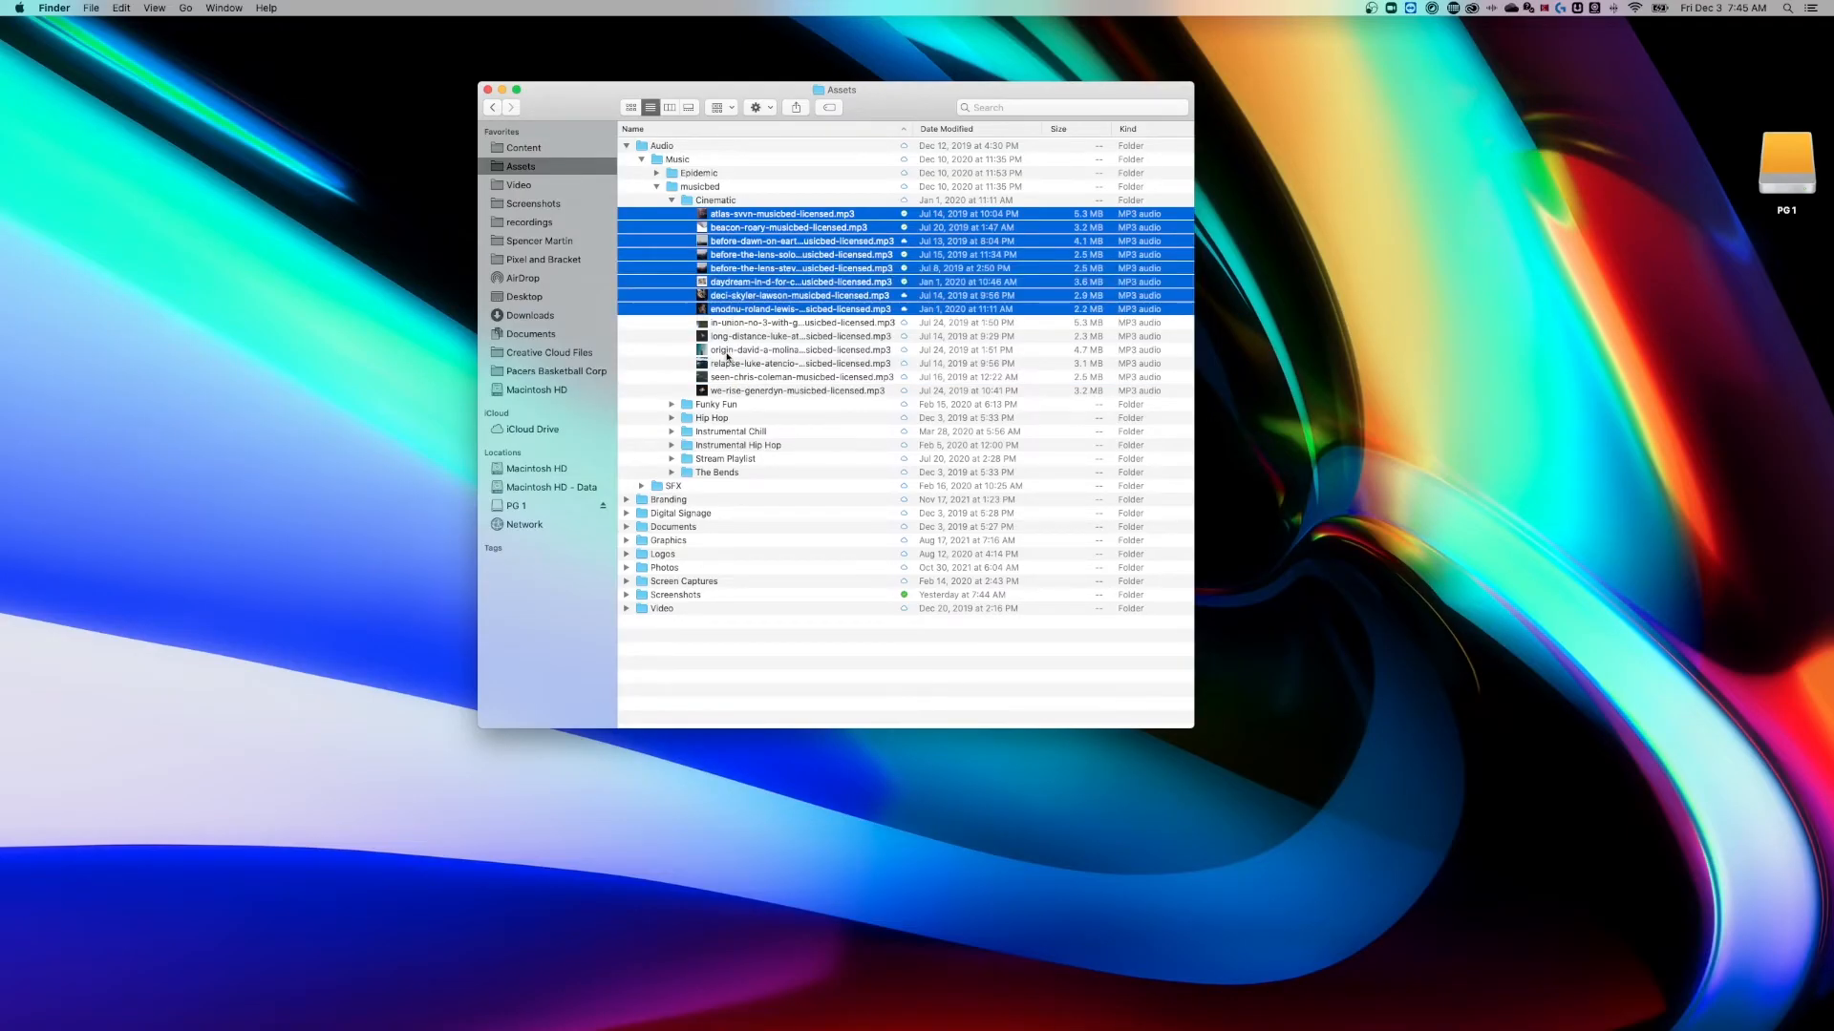
left_click(801, 350)
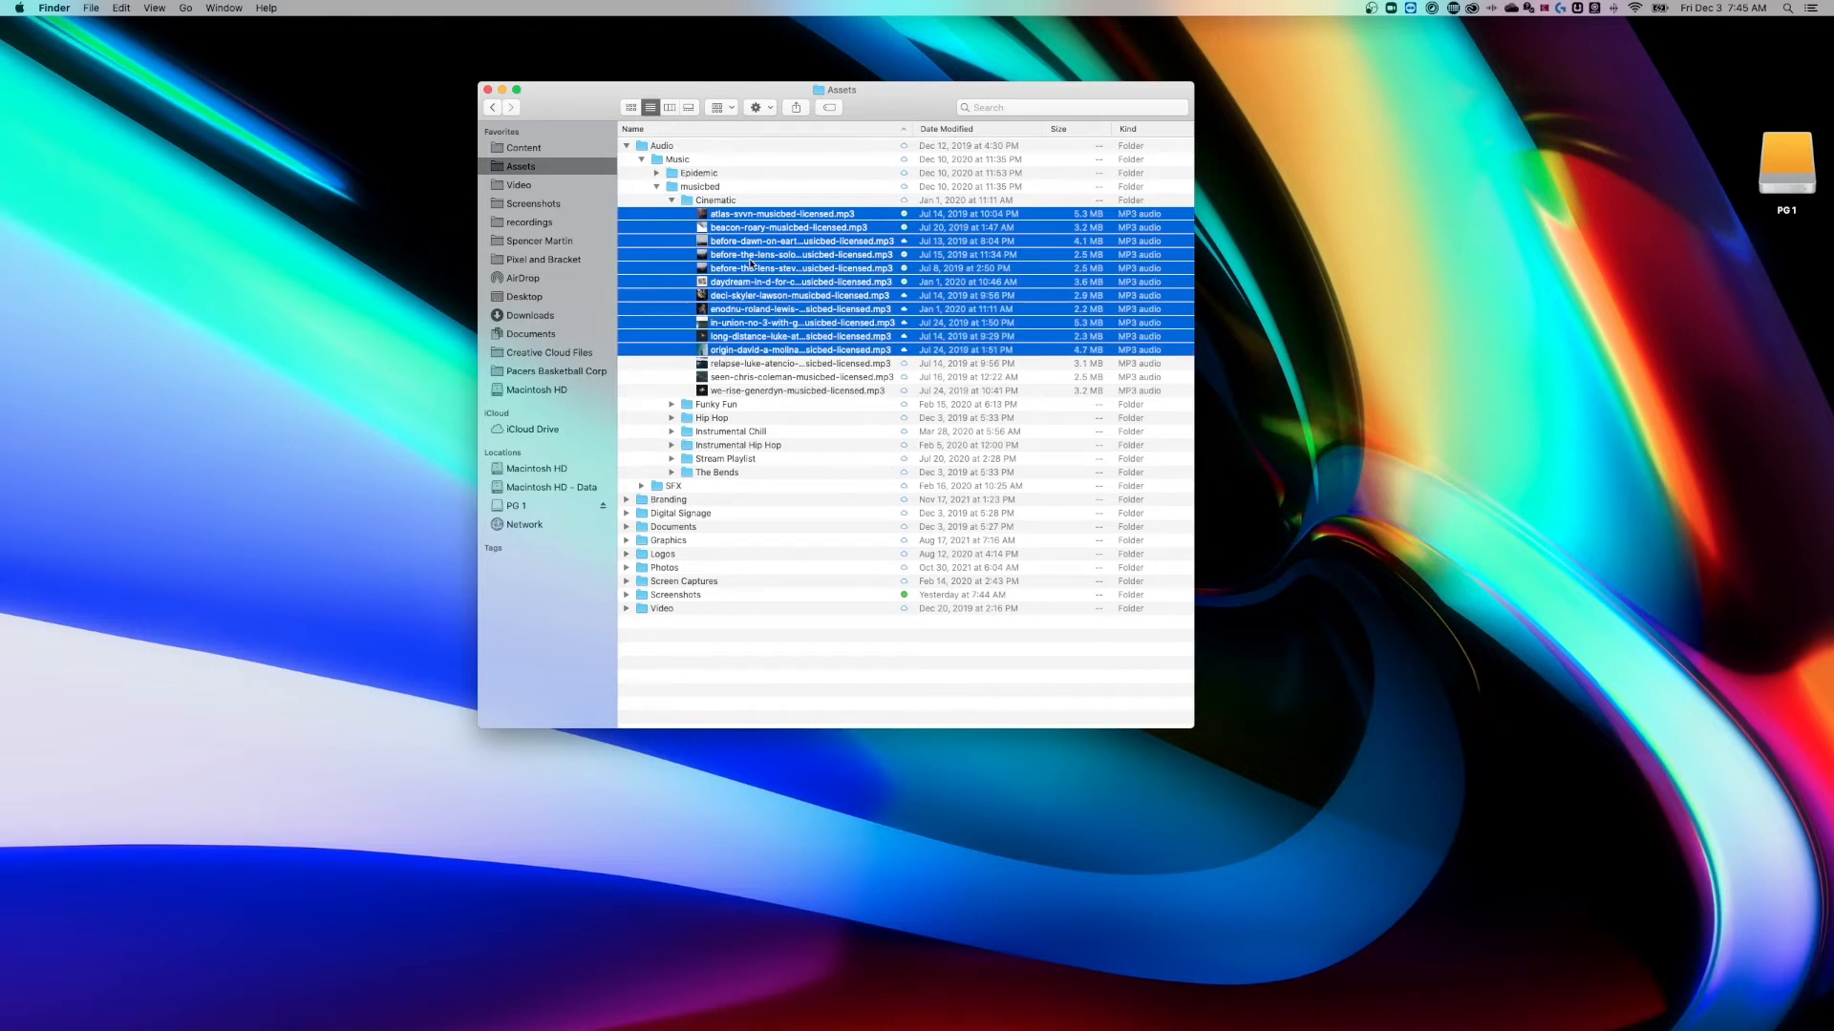
mouse_move(731, 293)
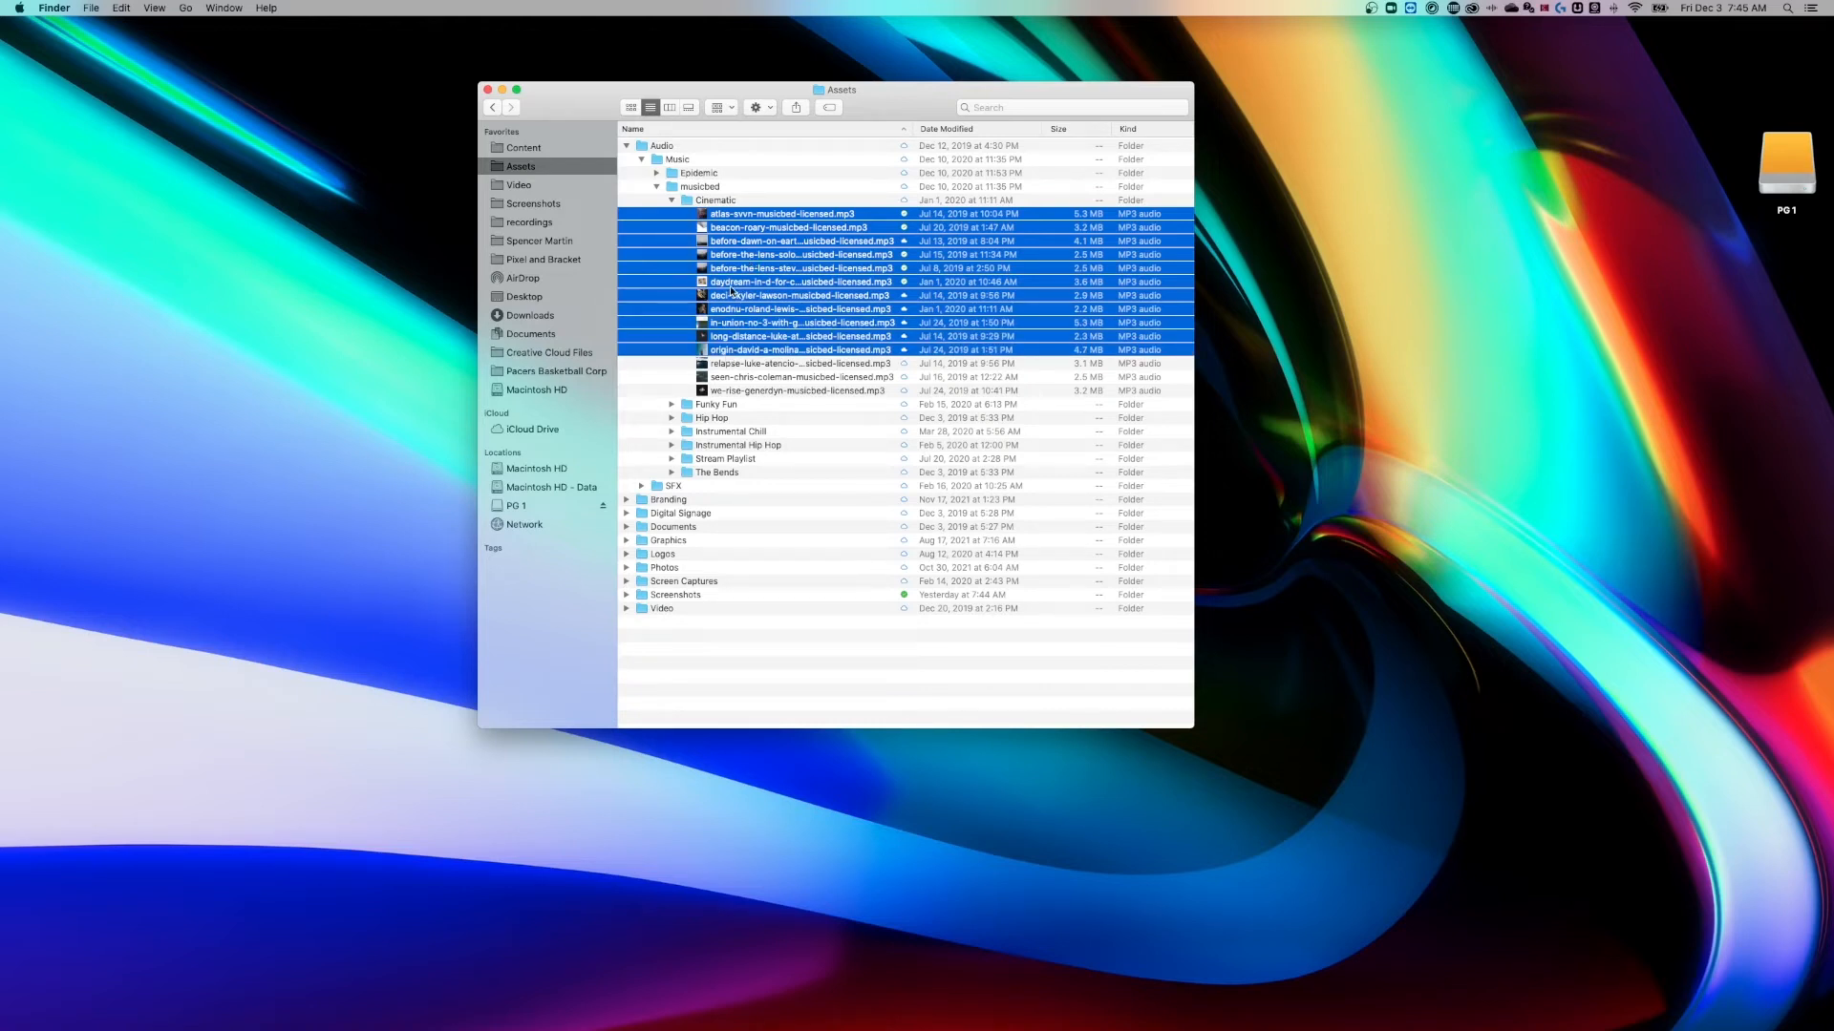
left_click(800, 282)
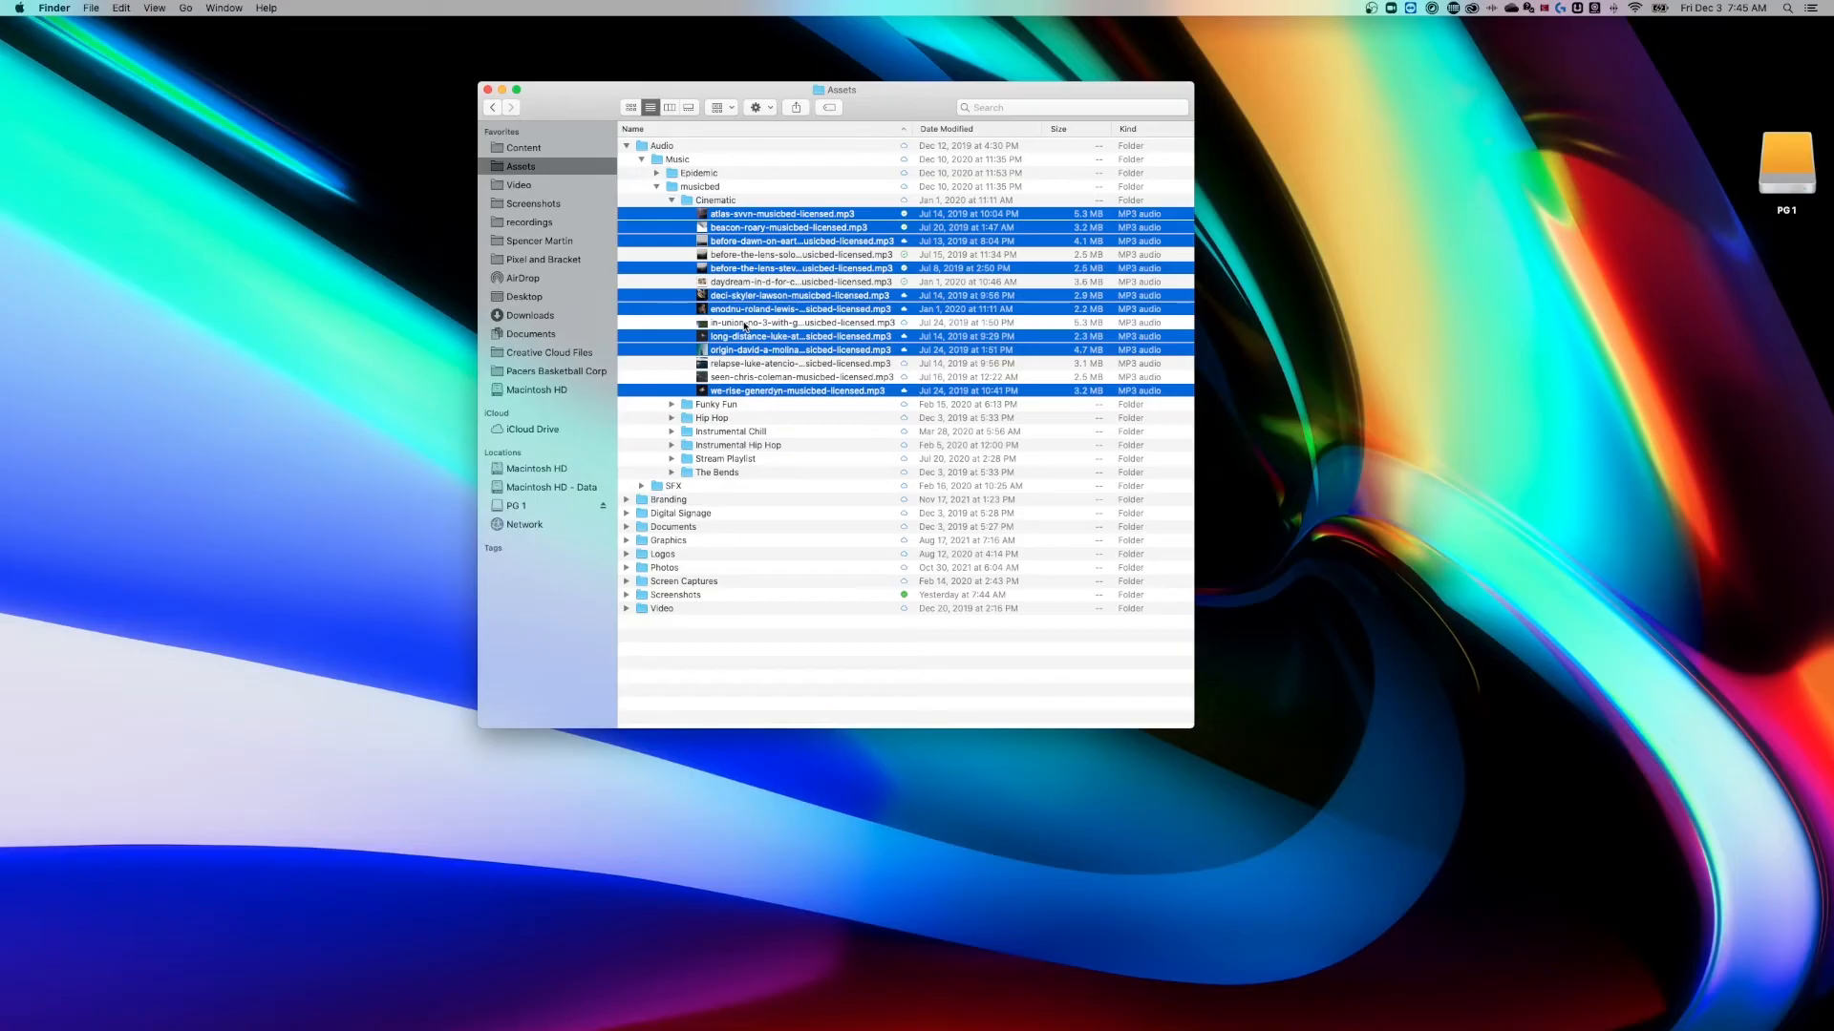
left_click(714, 201)
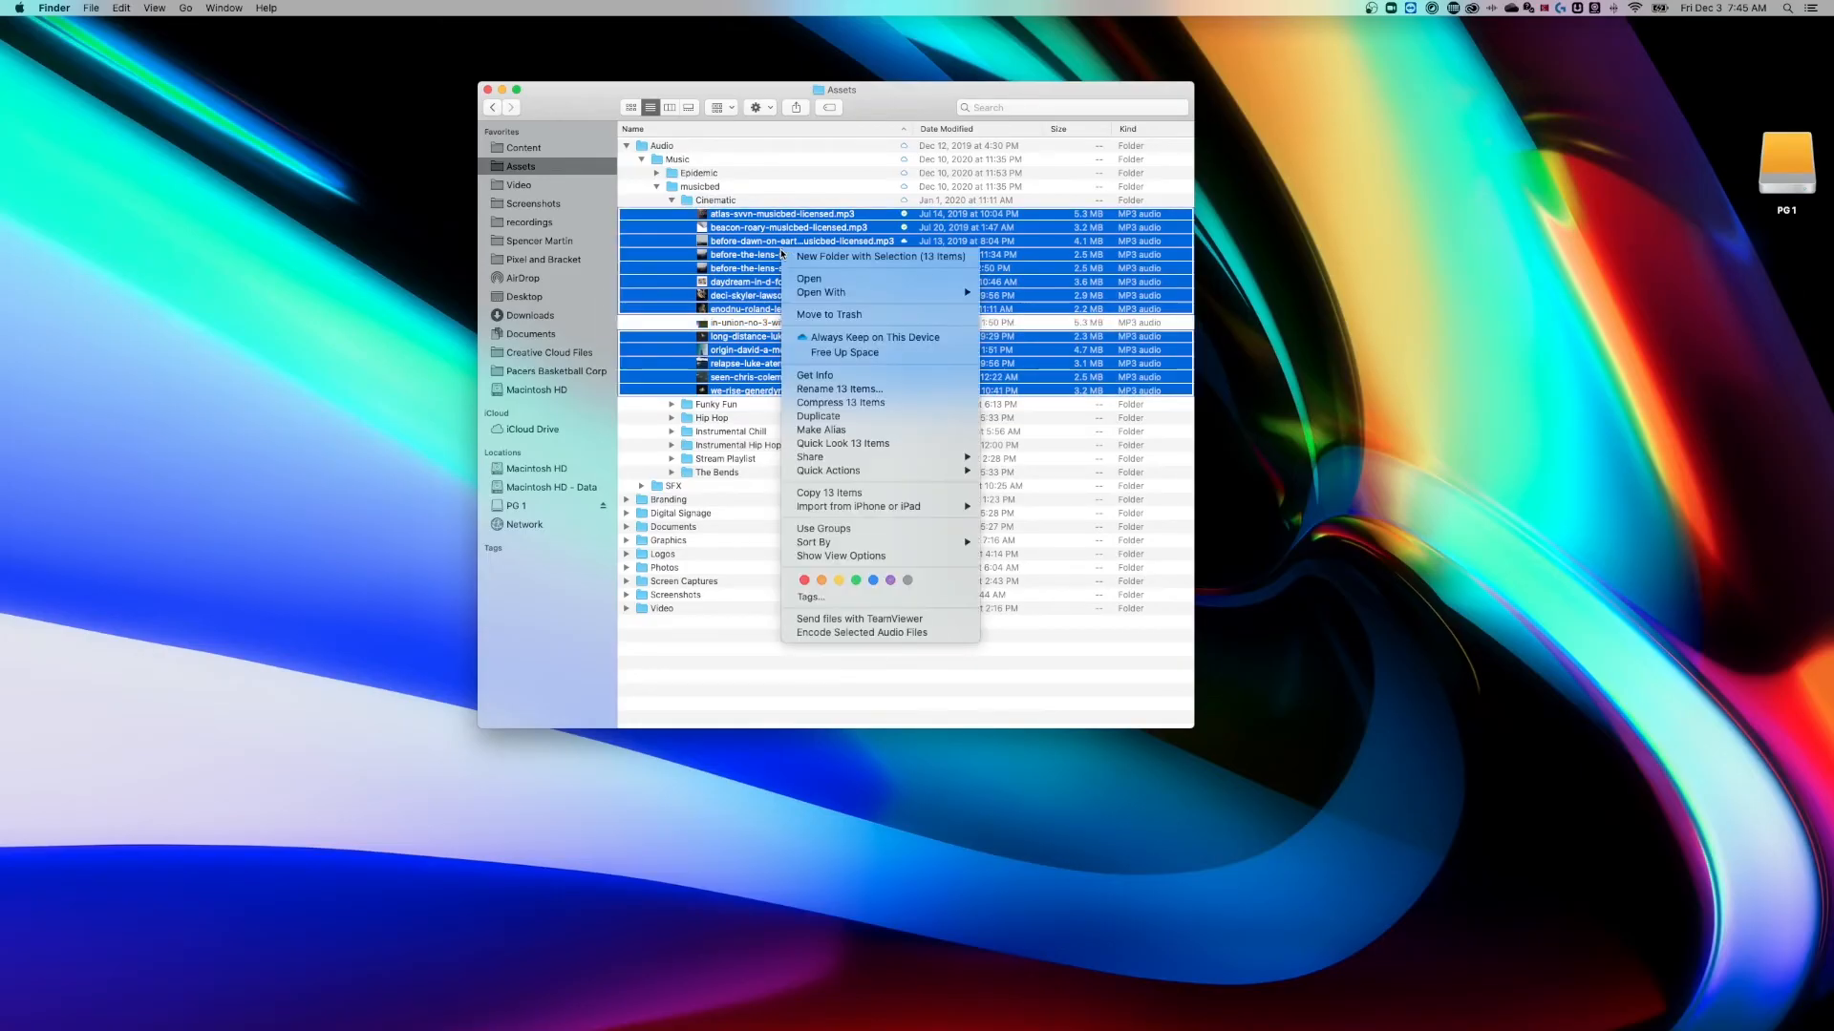
mouse_move(876, 256)
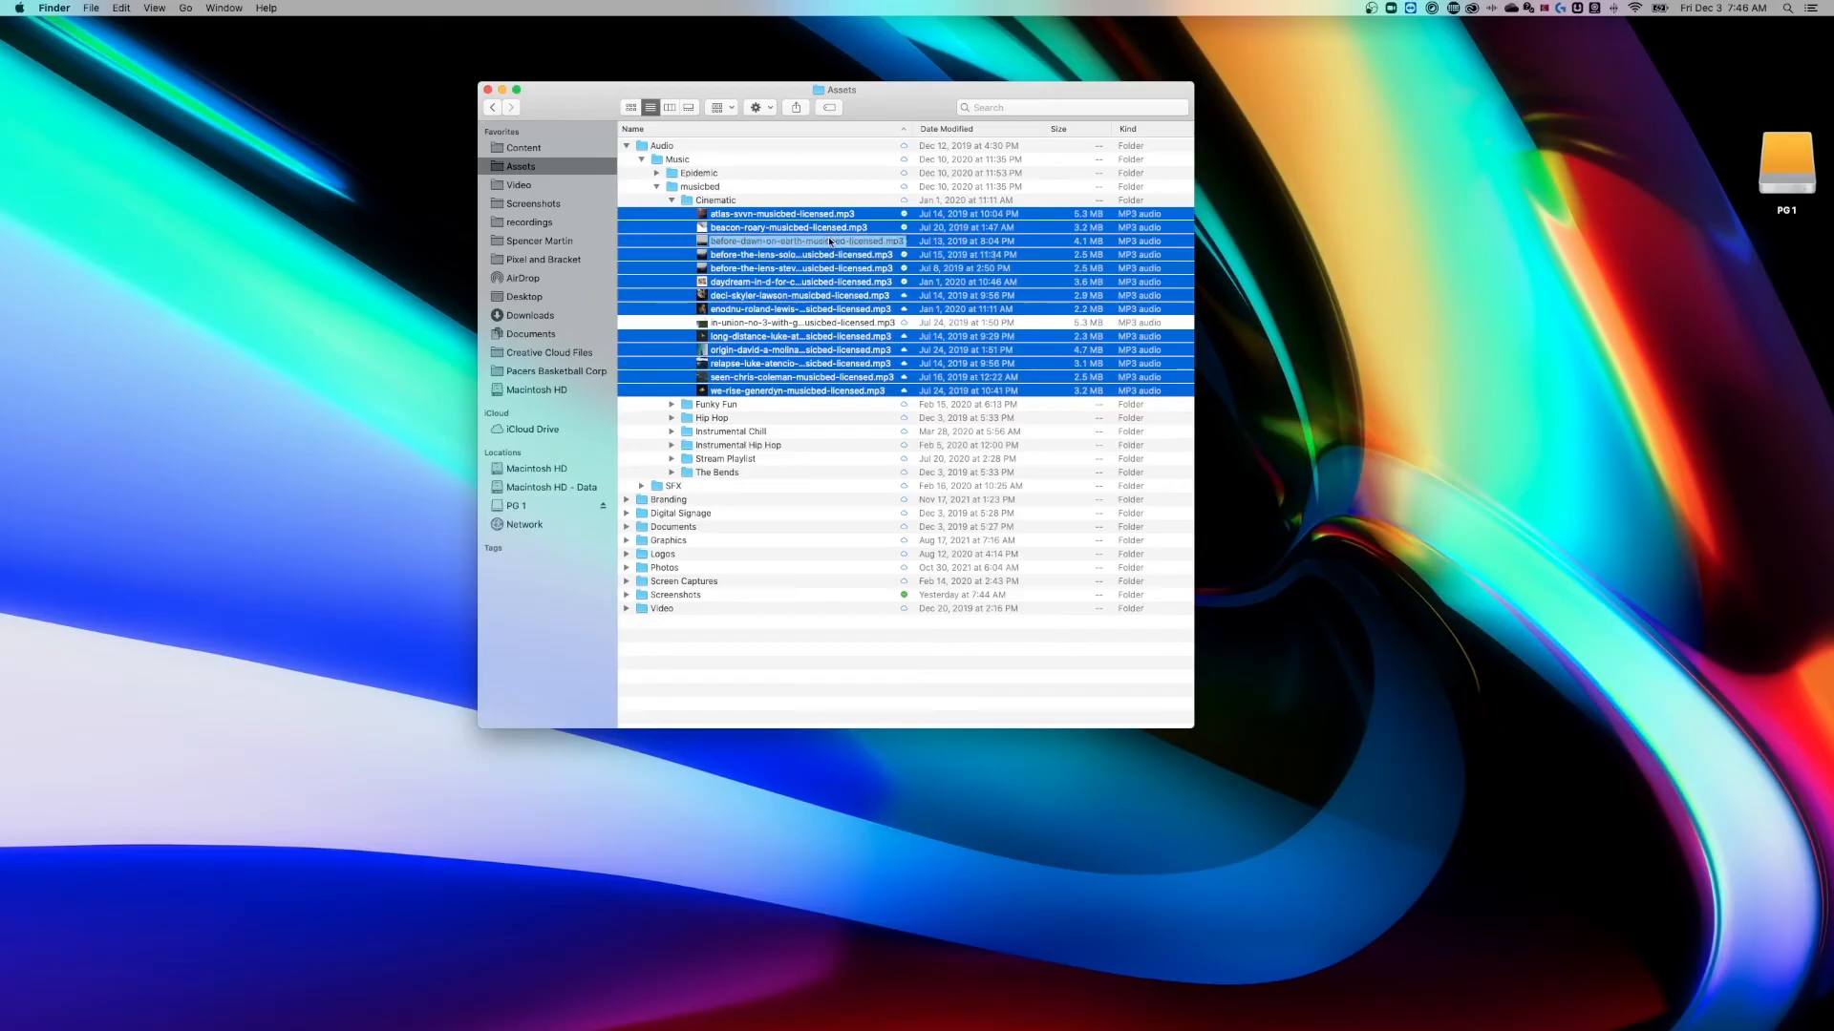
mouse_move(1312, 997)
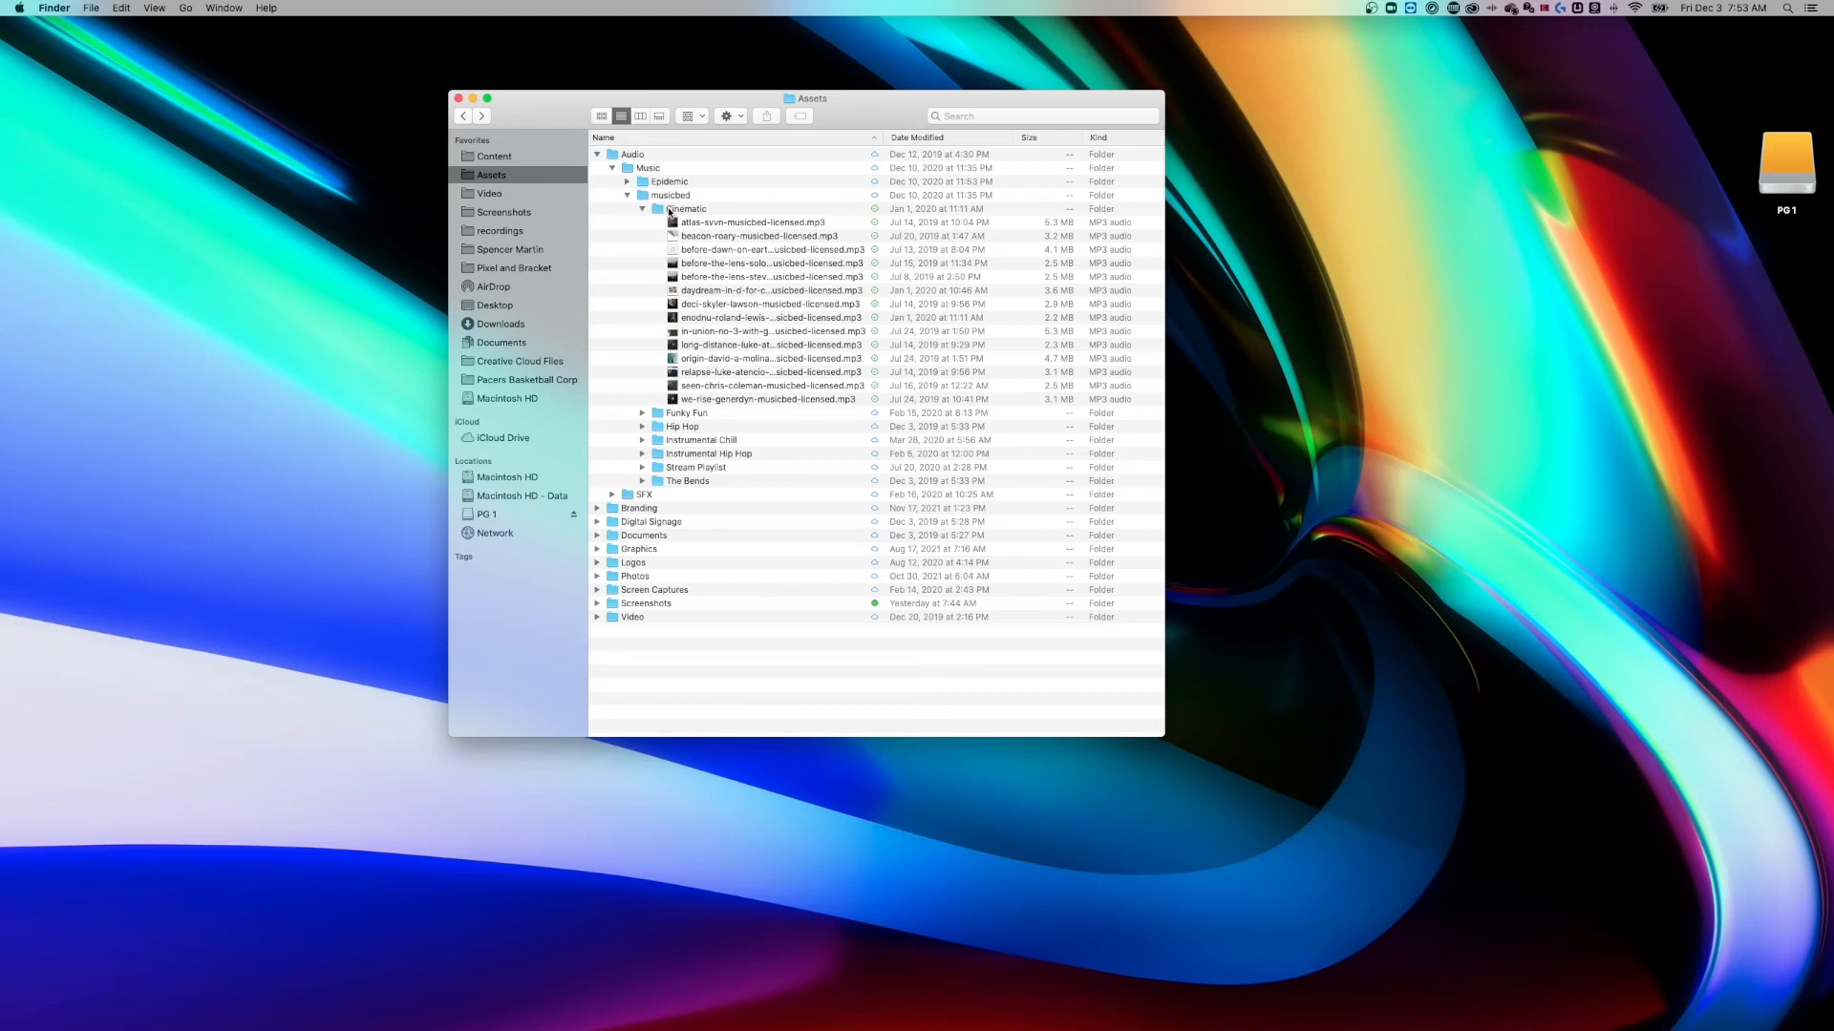
mouse_move(672, 214)
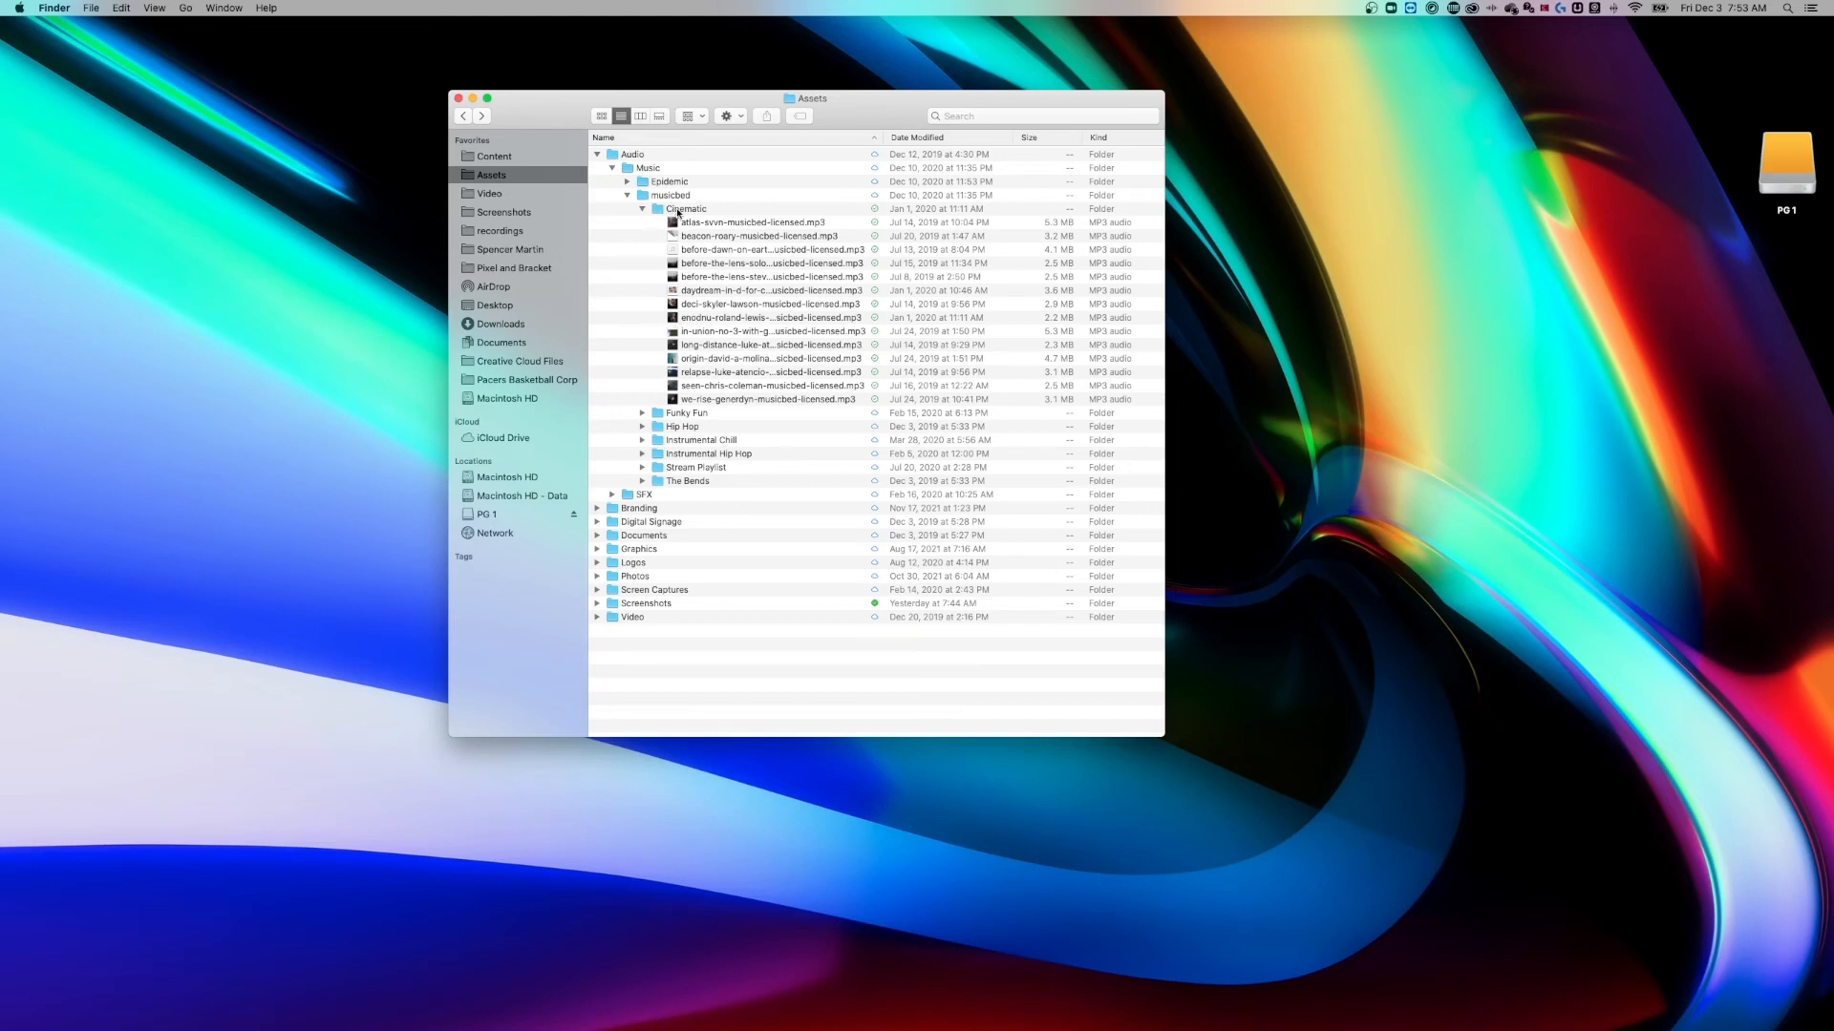
Open the Cinematic folder on its own and select every MP3 file in it.
double_click(685, 208)
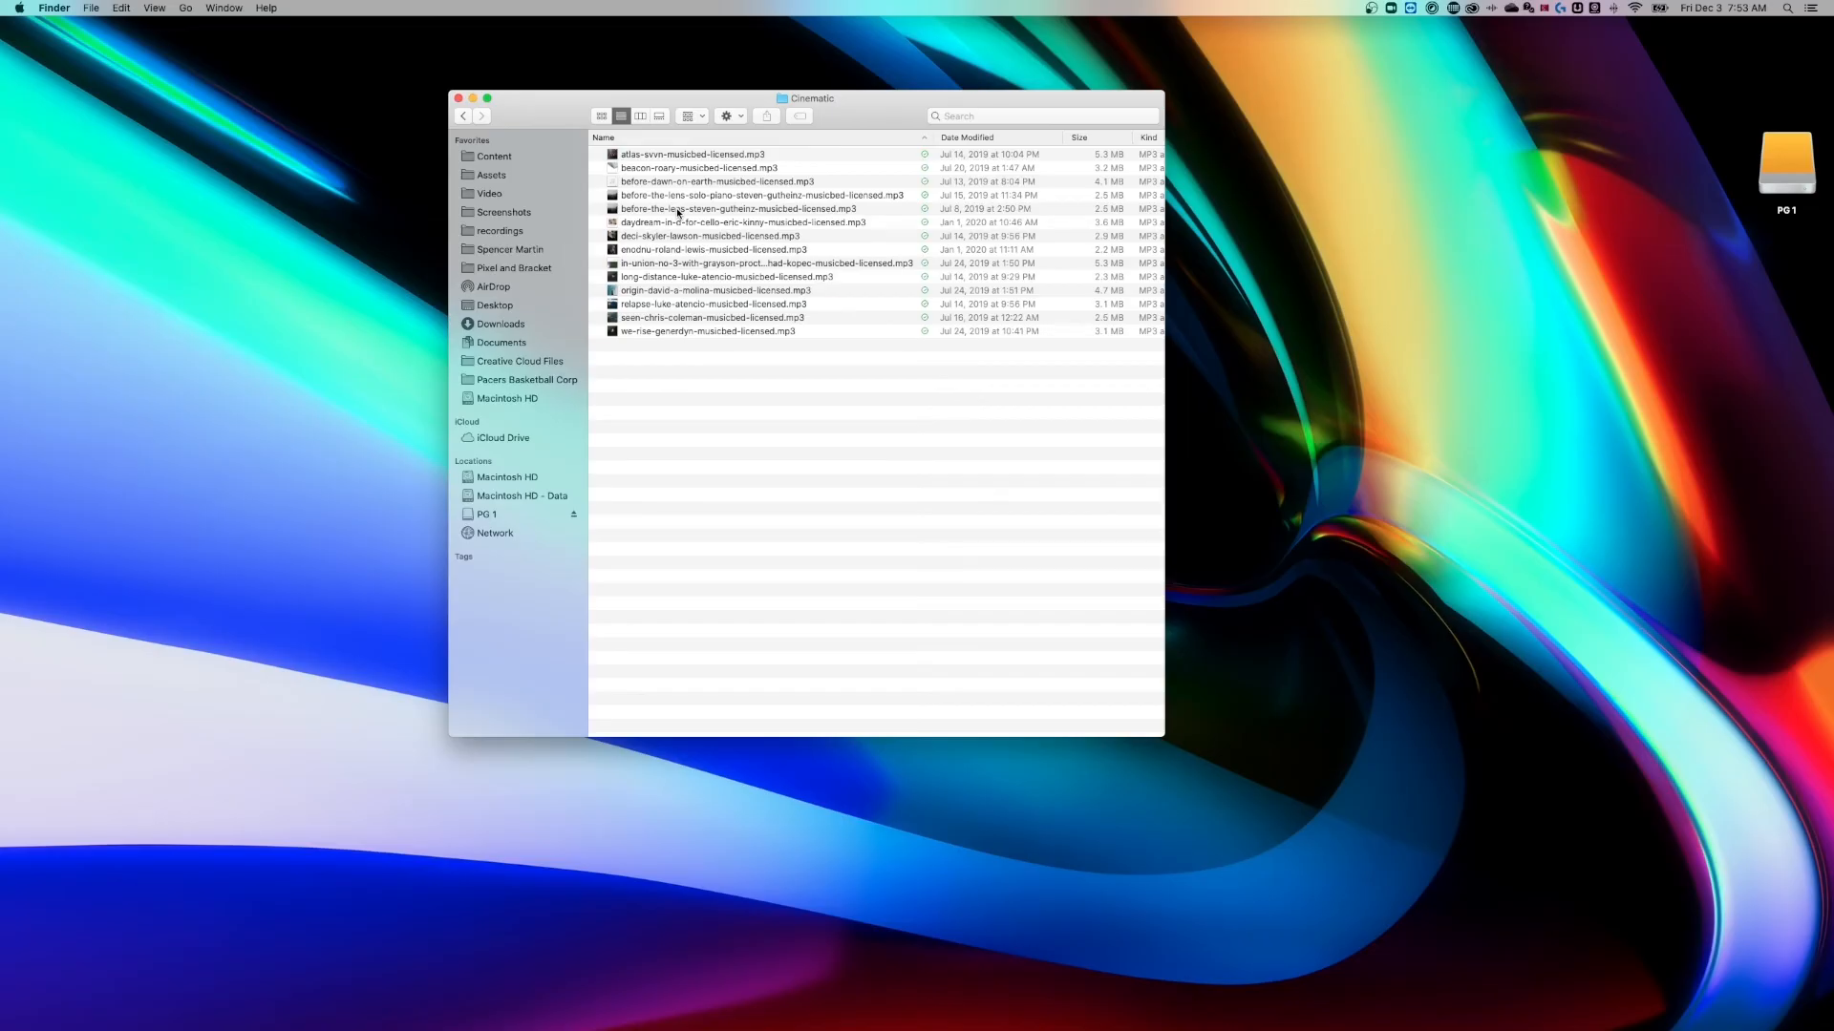
key("cmd+a")
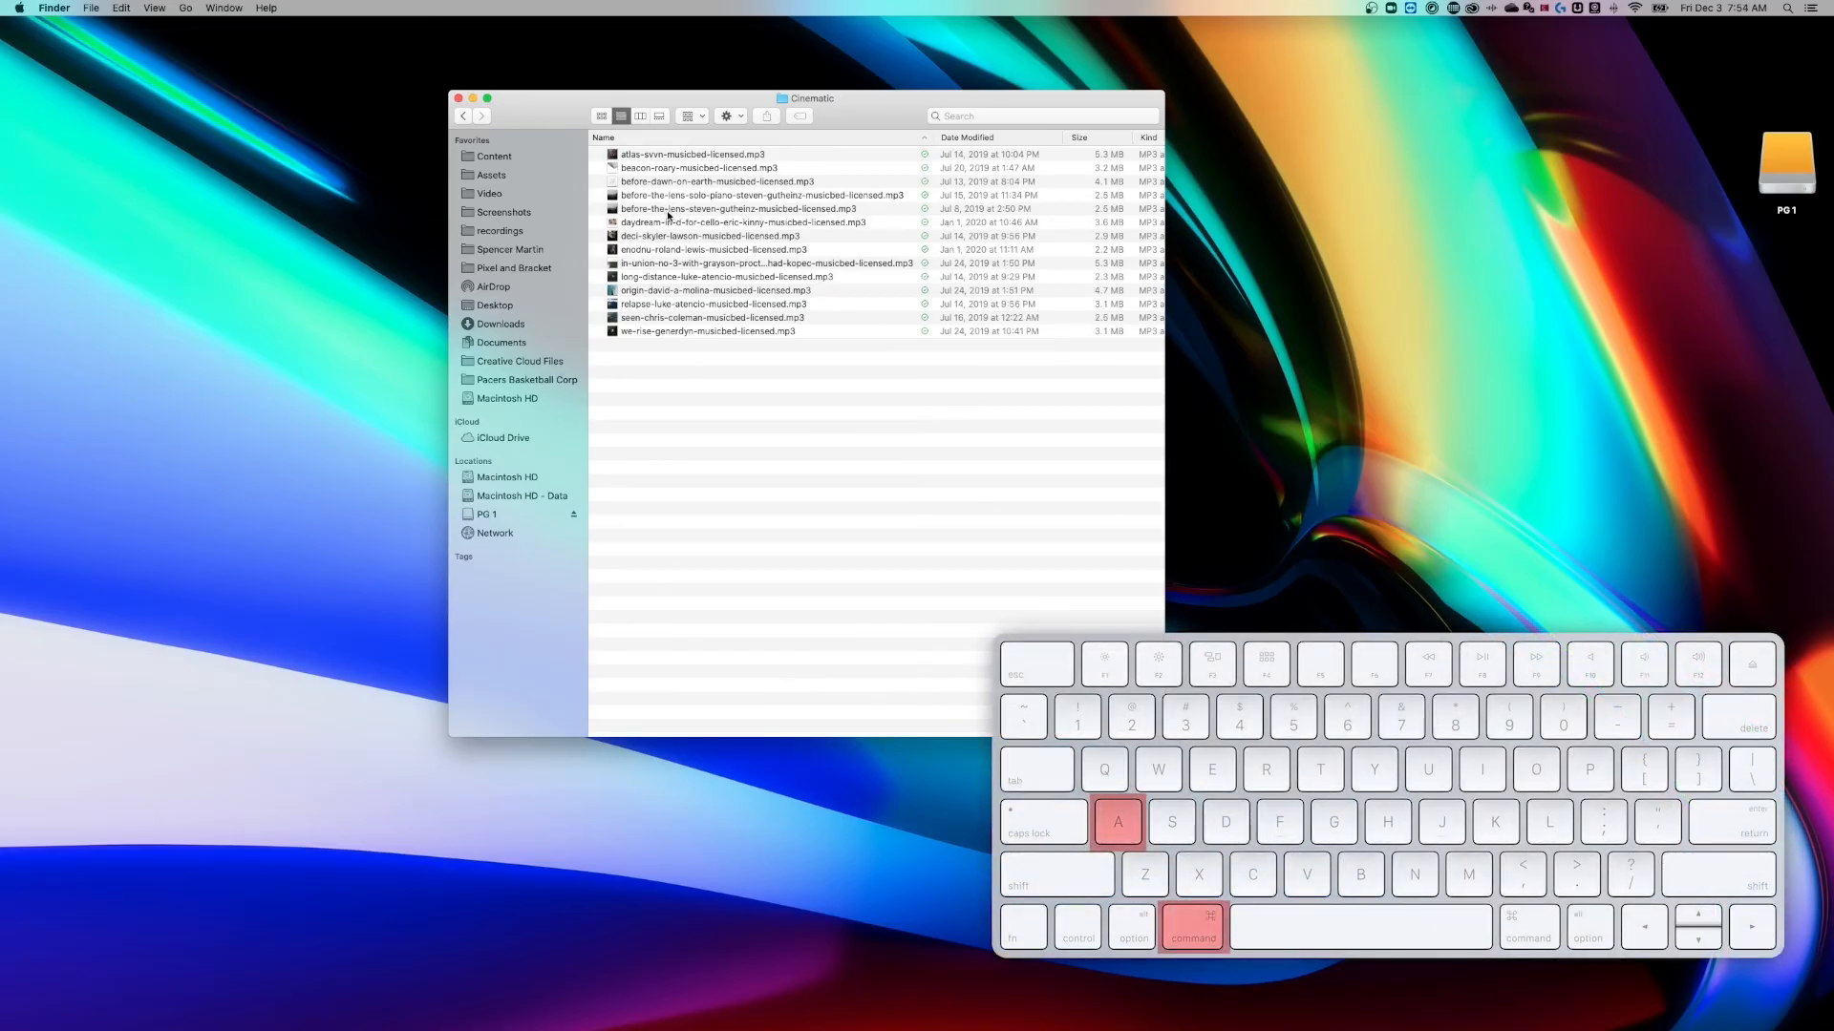
key("cmd+a")
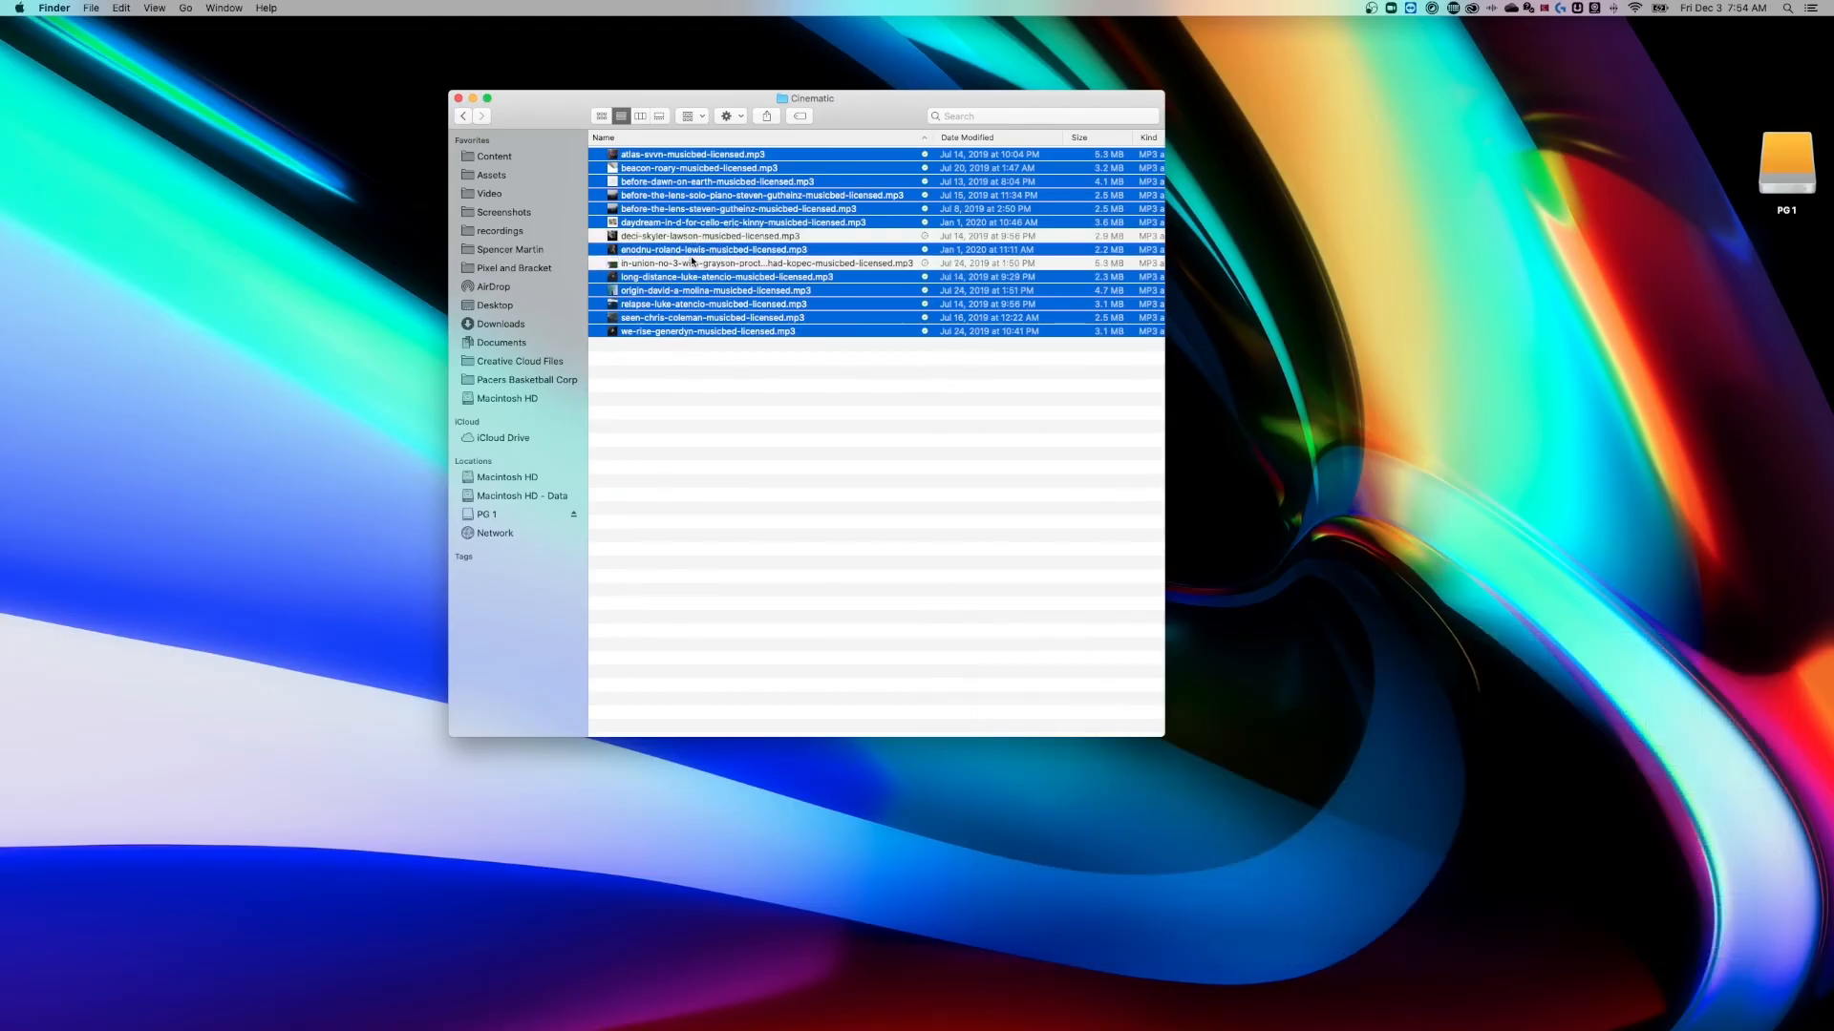
mouse_move(772, 248)
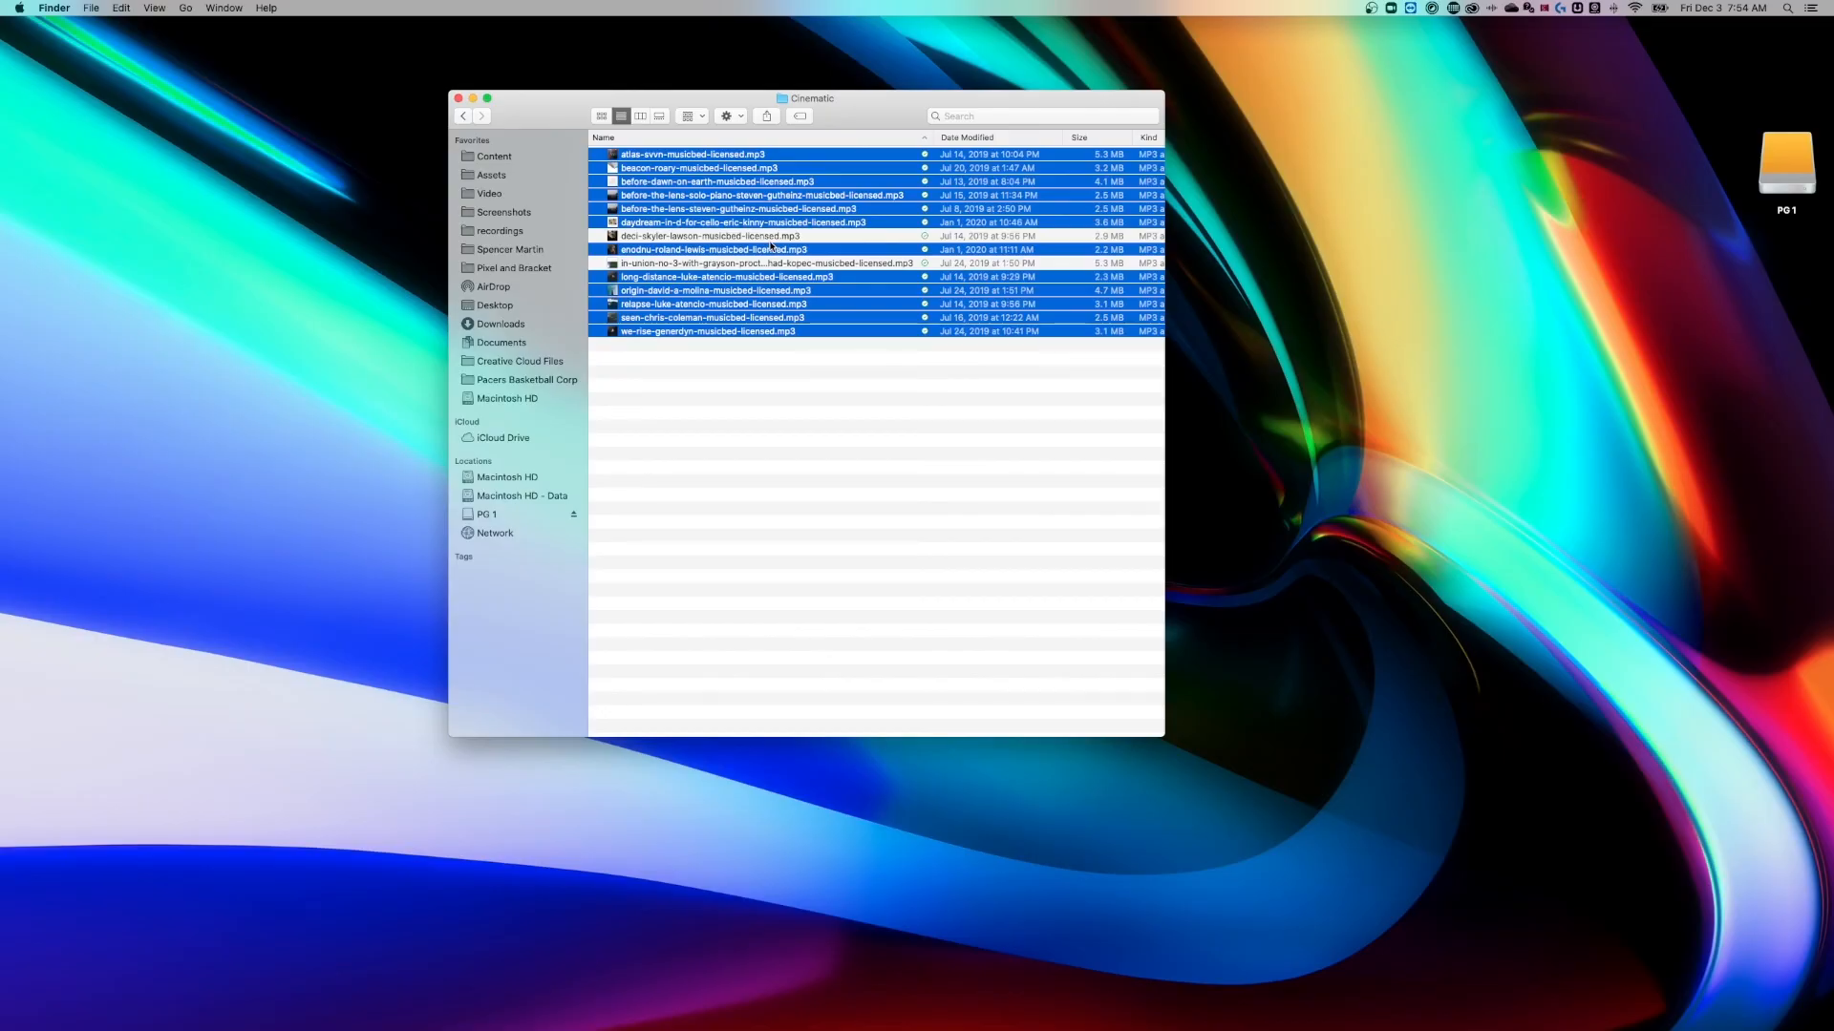